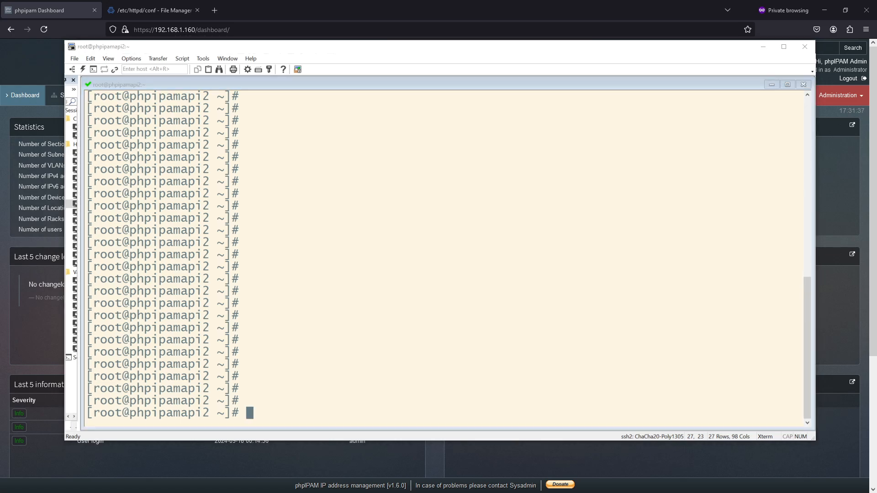
mouse_move(580, 282)
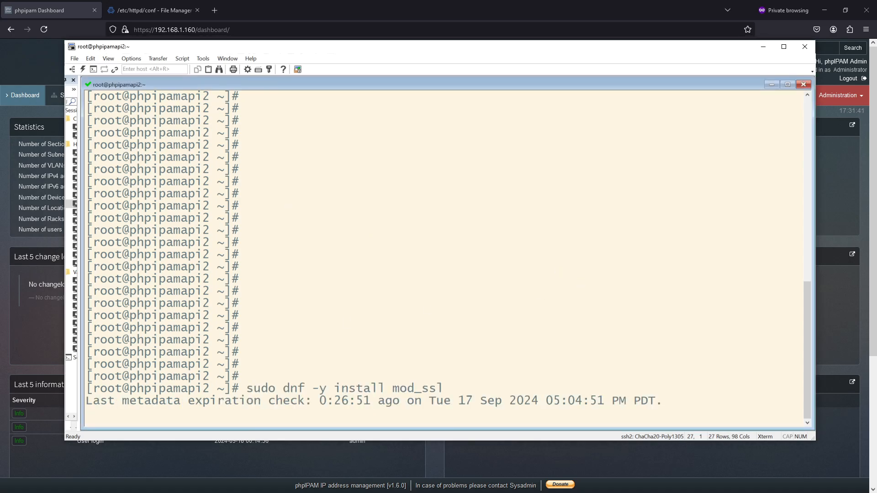
Step: Install mod_ssl, nmap and openssl with dnf, then create /etc/ssl/private
key(Return)
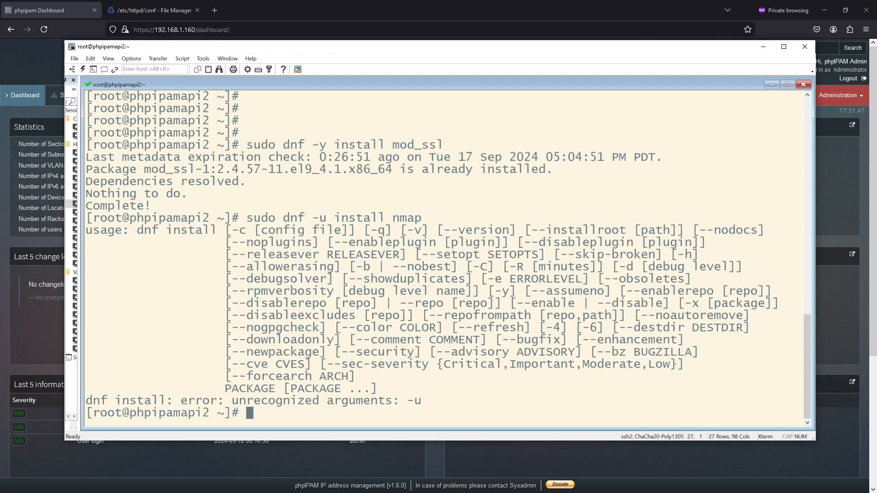
text(sudo dnf -u install nmap)
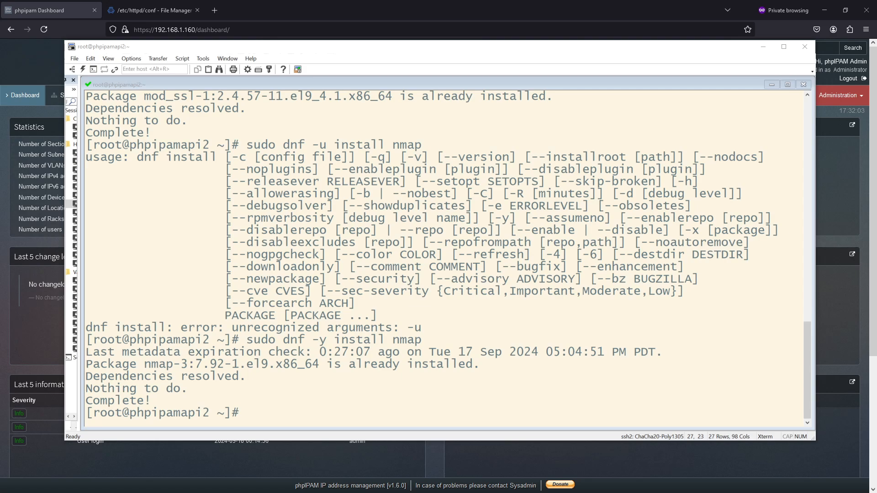
text(sudo dnf install openssl)
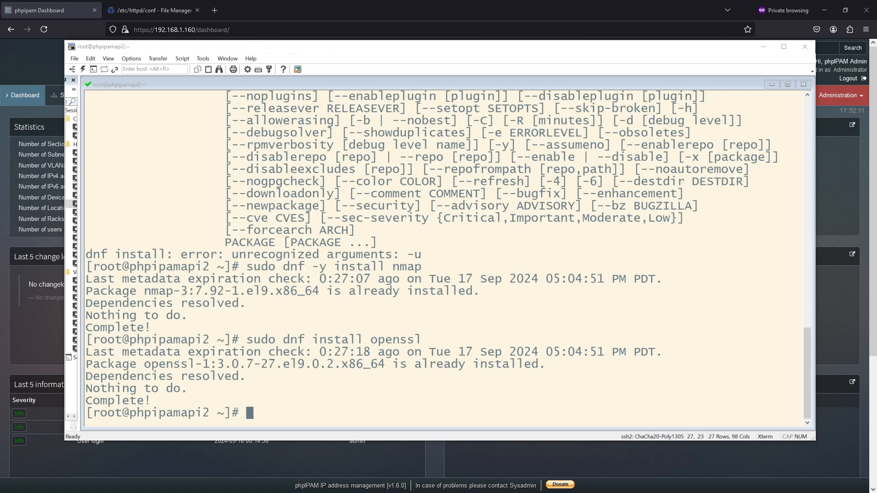
text(mkdir /etc/ssl/private)
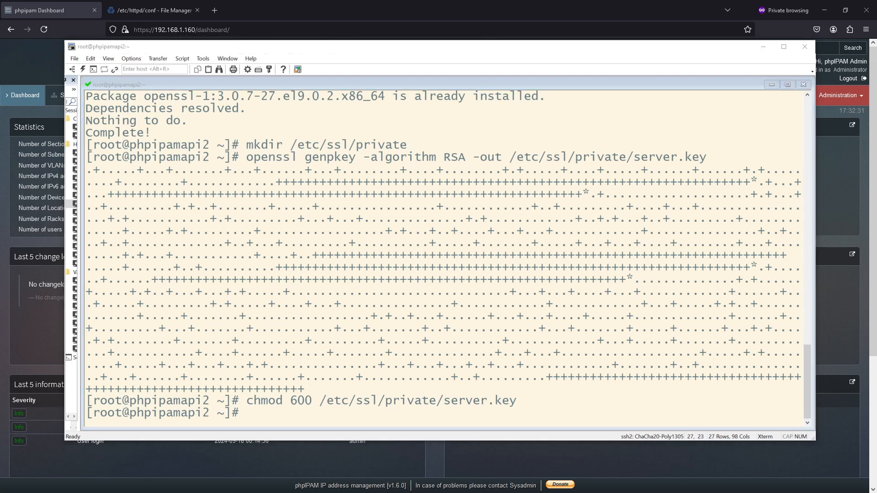
Step: Create /etc/ssl/csr, generate a CSR with country 'us' and state 'anywhere', and enter the x509 signing command
text(mkdir /etc/ssl/csr)
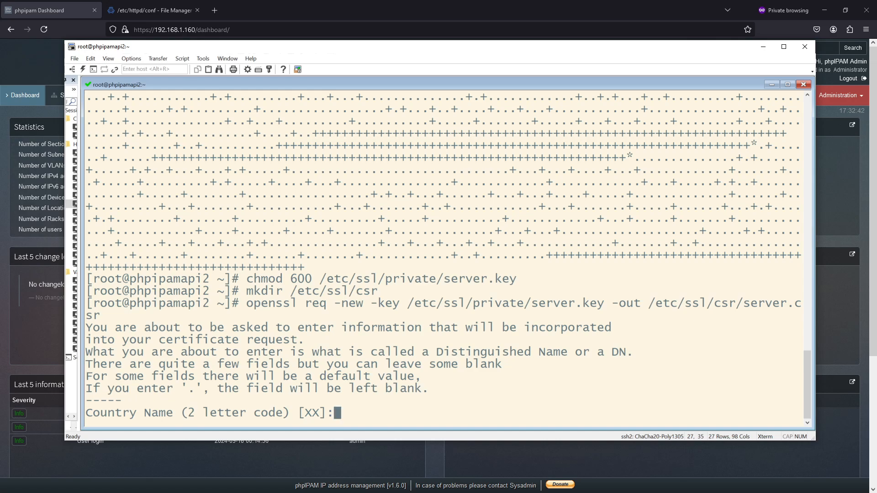
text(us)
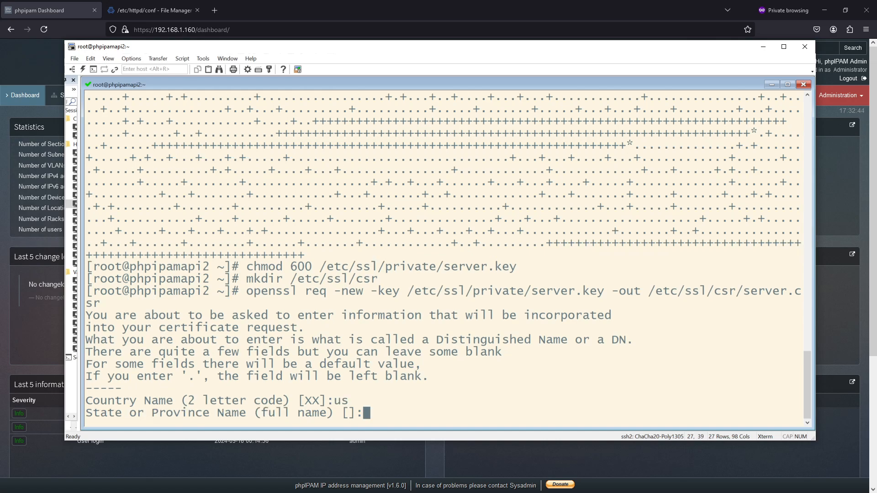
text(anywhere)
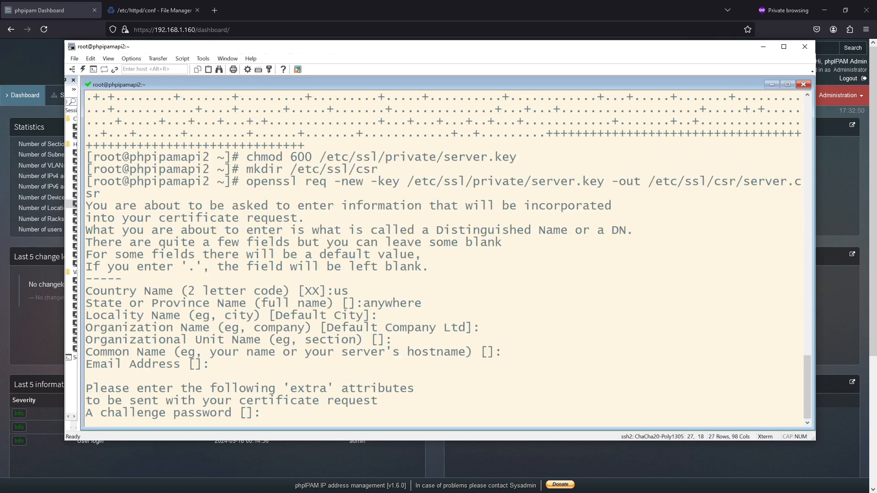
key(Return)
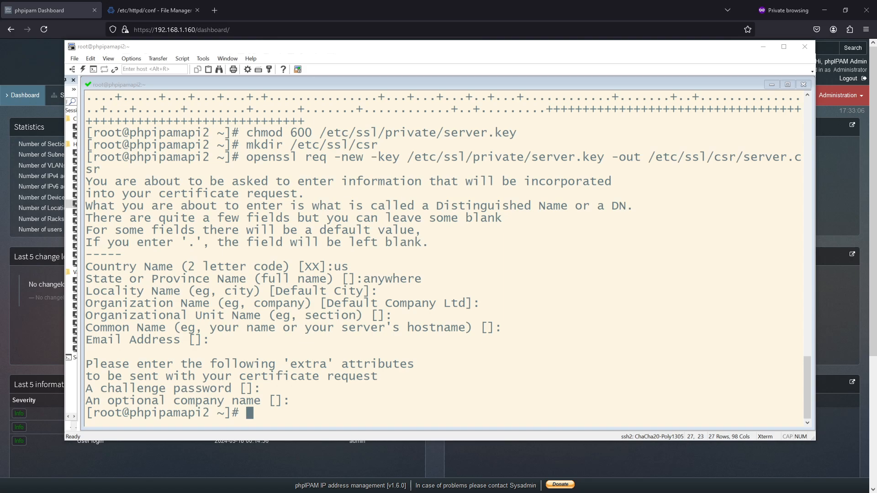
mouse_move(565, 333)
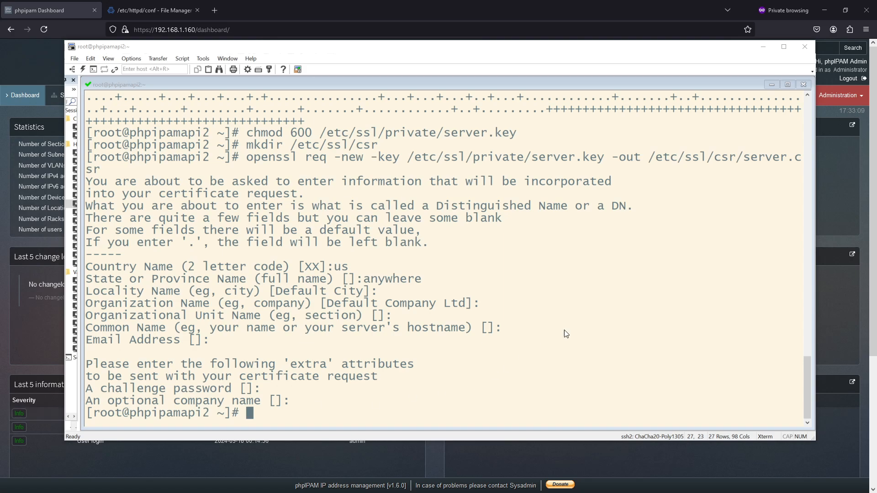
text(openssl x509 -req -days 365 -in /etc/ssl/csr/server.csr -signkey /etc/ssl/private/server.key -out /etc/ssl/certs/server.crt)
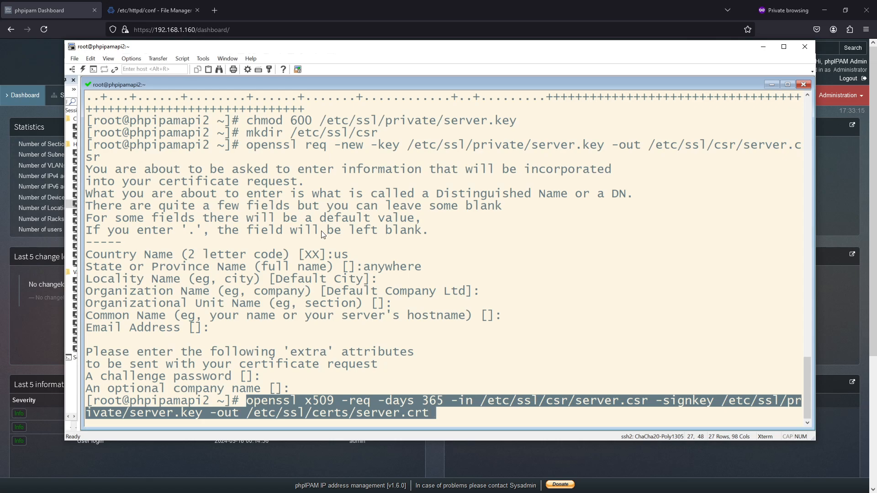
Step: Self-sign server.crt for 365 days and edit /etc/httpd/conf.d/ssl.conf in nano
key(Return)
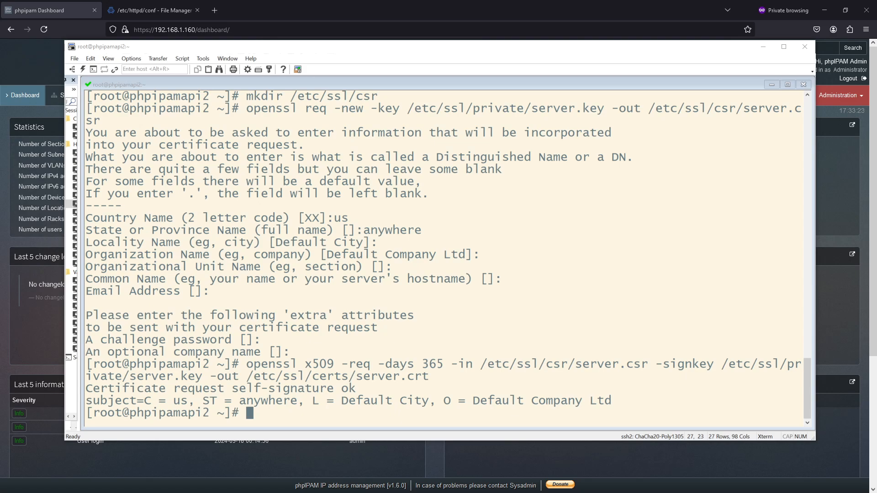
text(sudo nano /etc/httpd/conf.d/ssl.conf)
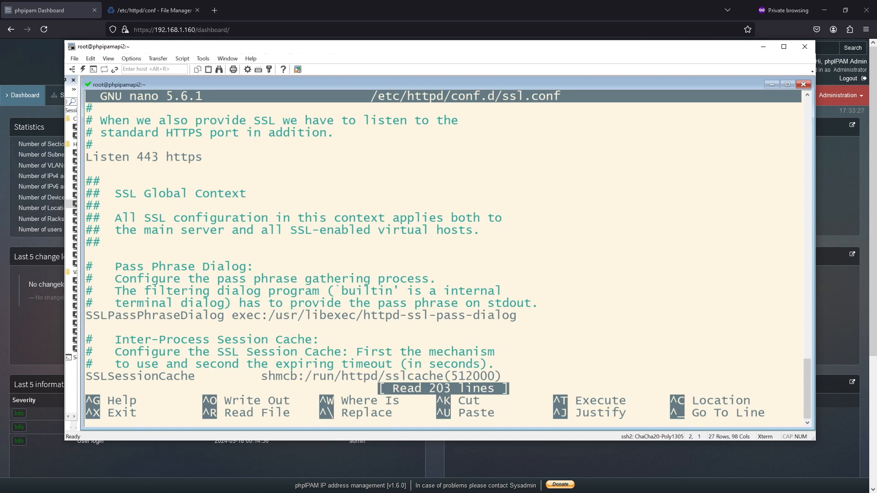
scroll(down, 3)
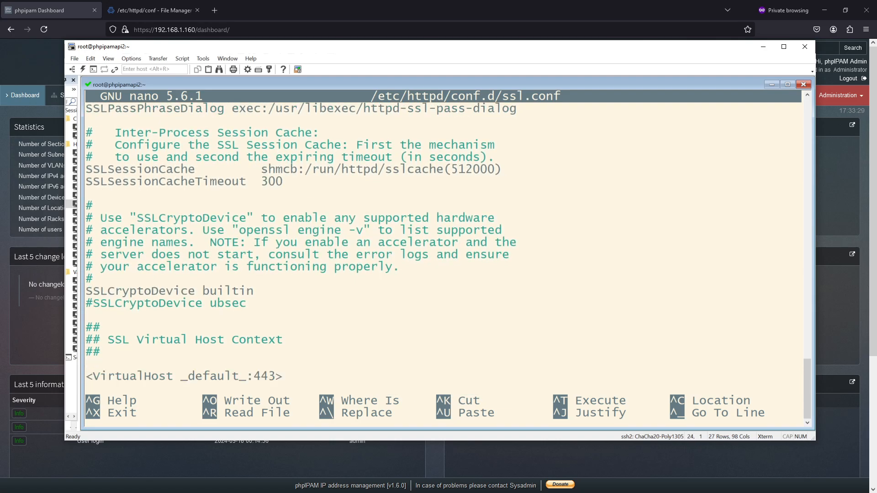
scroll(down, 3)
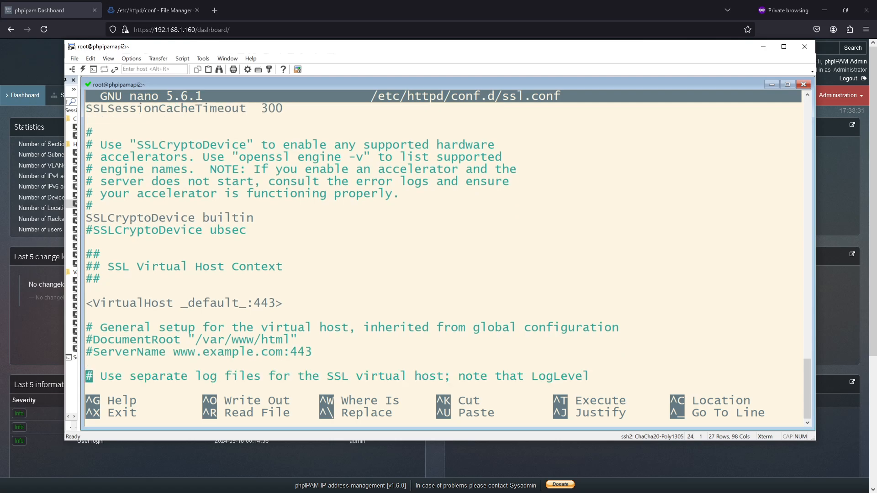
scroll(down, 3)
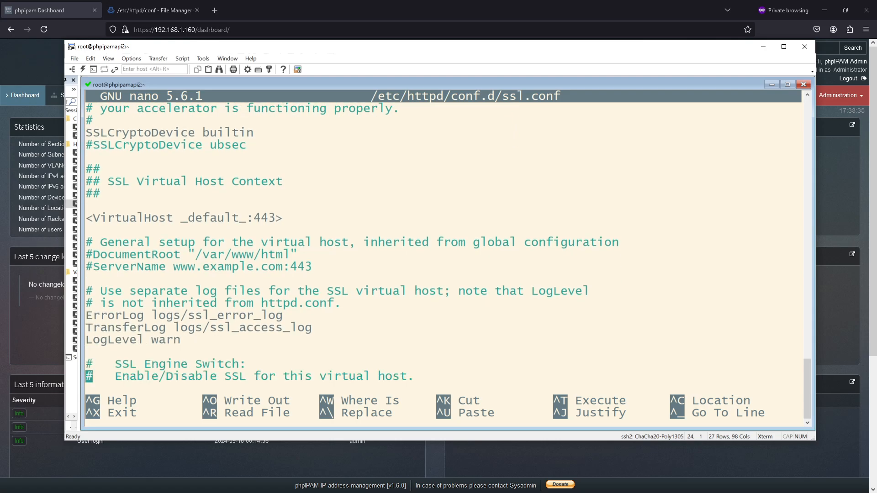
scroll(down, 3)
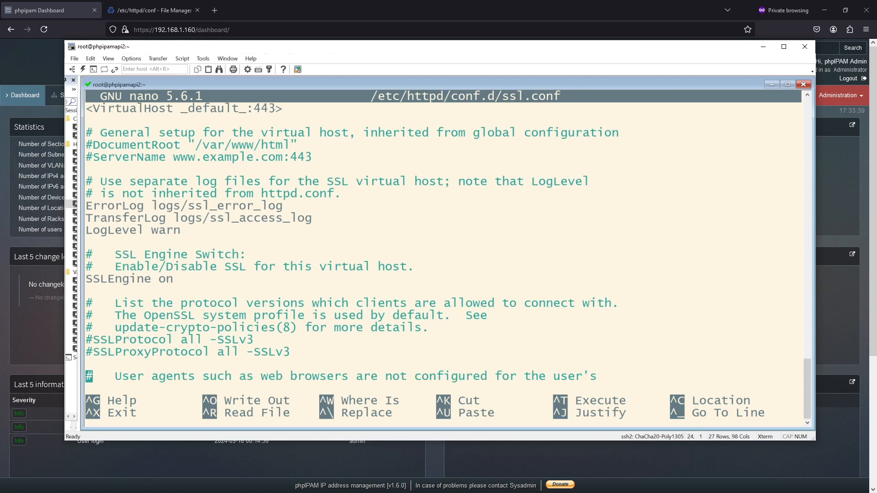
scroll(down, 3)
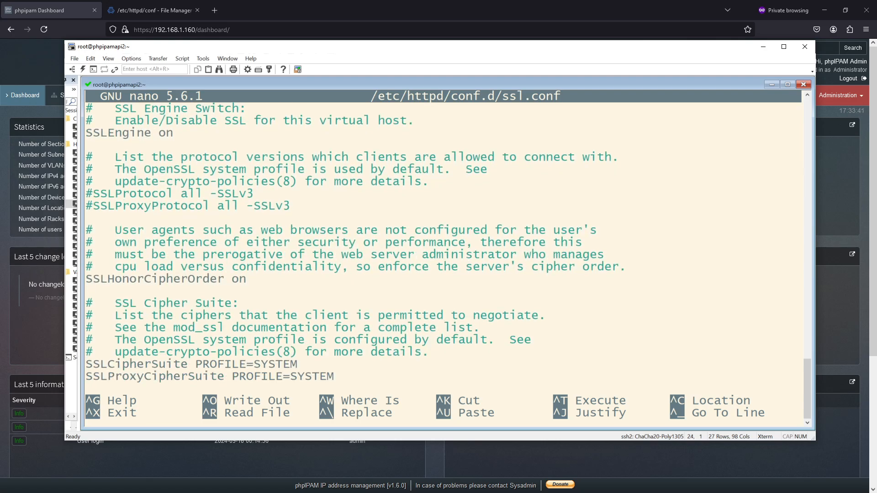
scroll(down, 3)
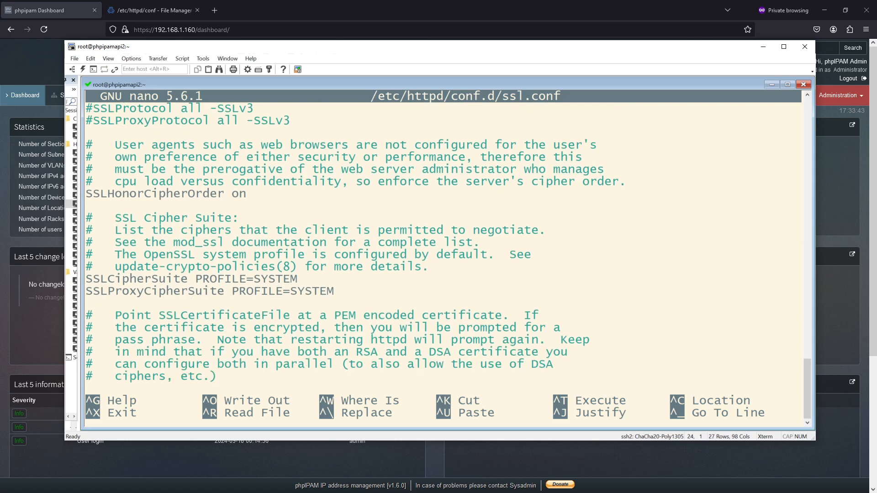
scroll(down, 3)
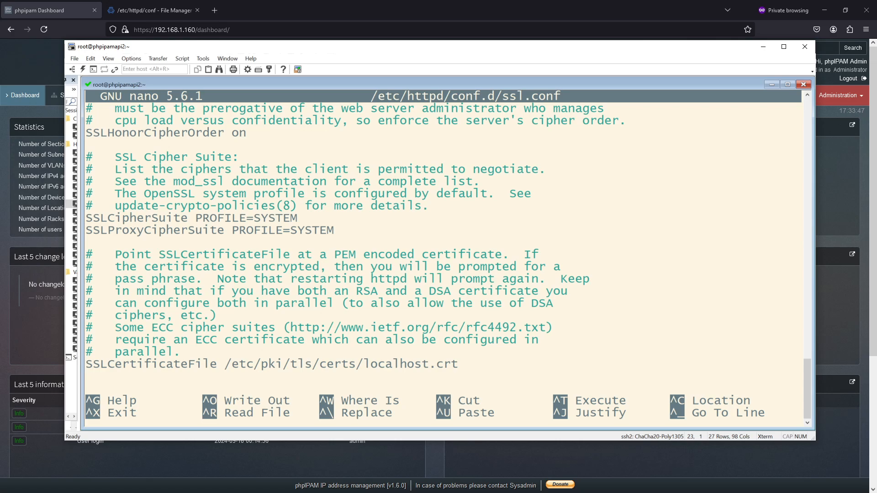
Step: Comment out default certificate lines, add server.crt and server.key paths, and exit nano
text(#)
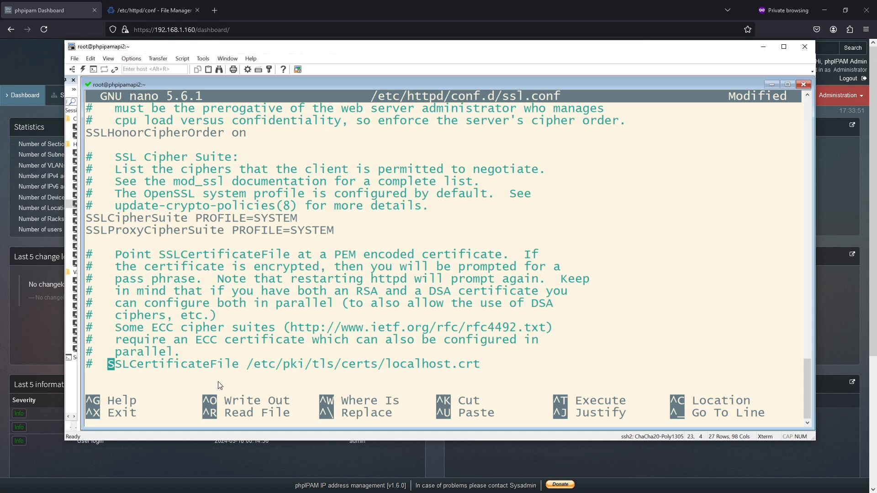
scroll(down, 3)
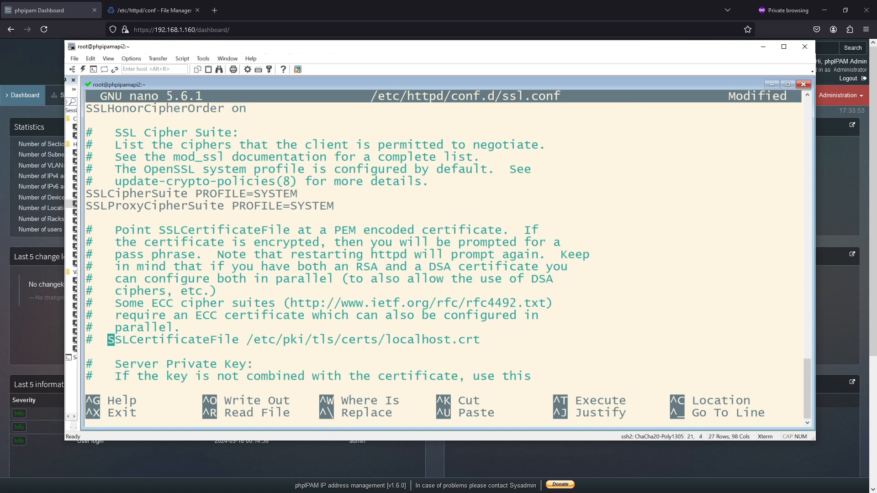
key(Down)
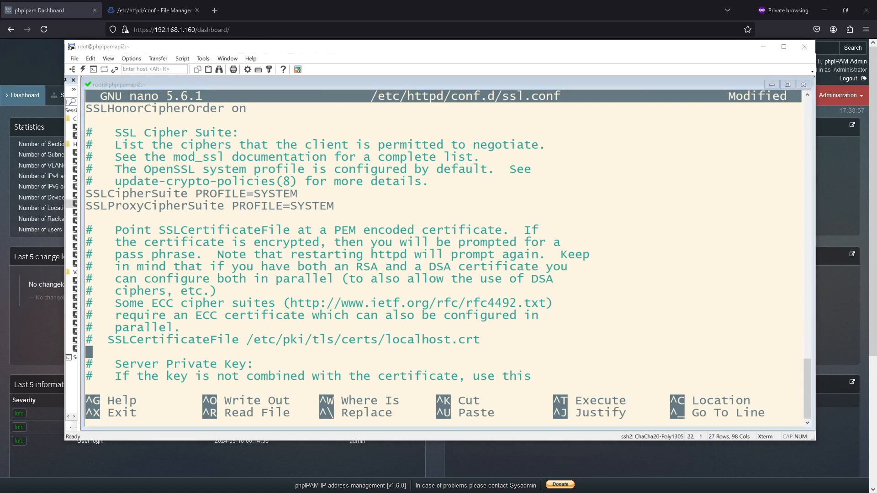
text(SSLCertificateFile /etc/ssl/certs/server.crt)
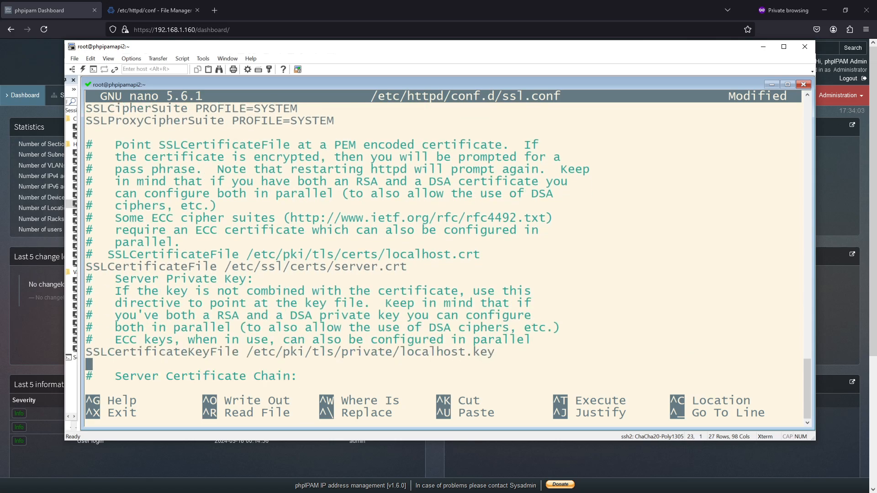
key(Up)
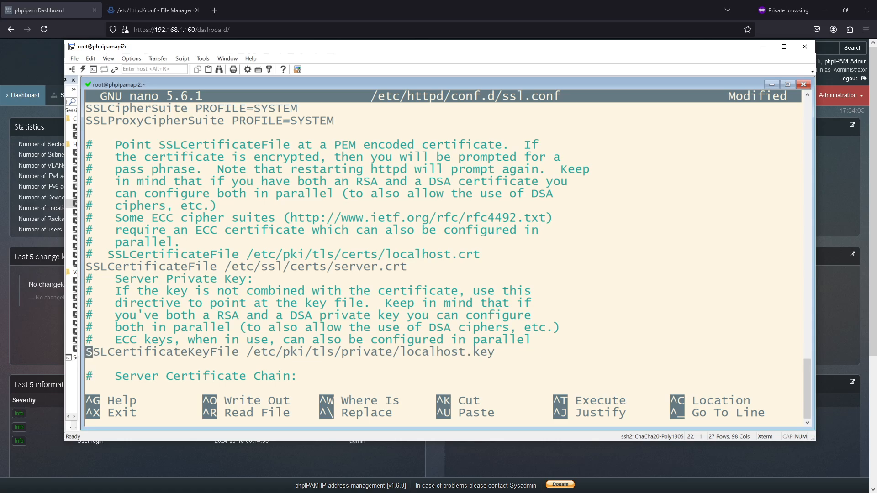
text(#)
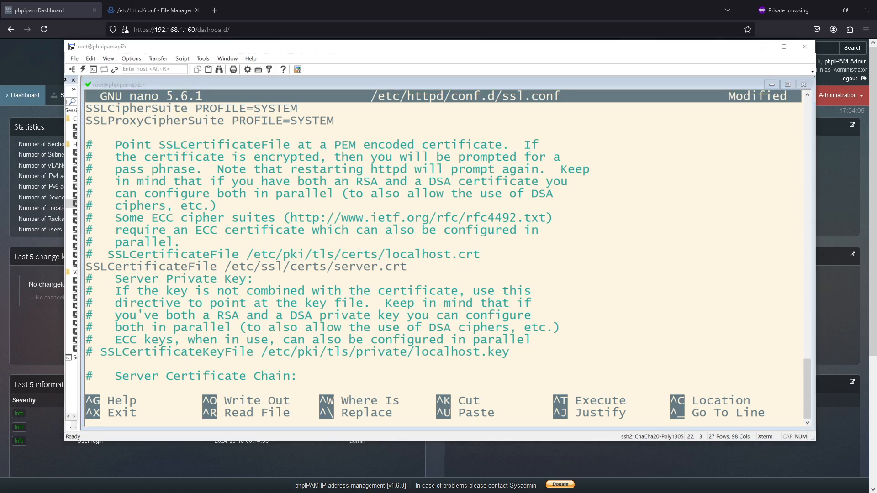
mouse_move(176, 374)
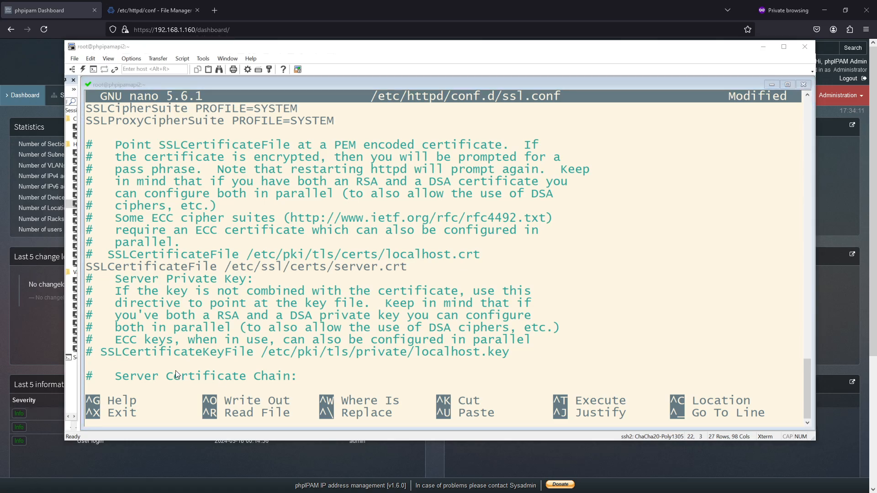
mouse_move(162, 335)
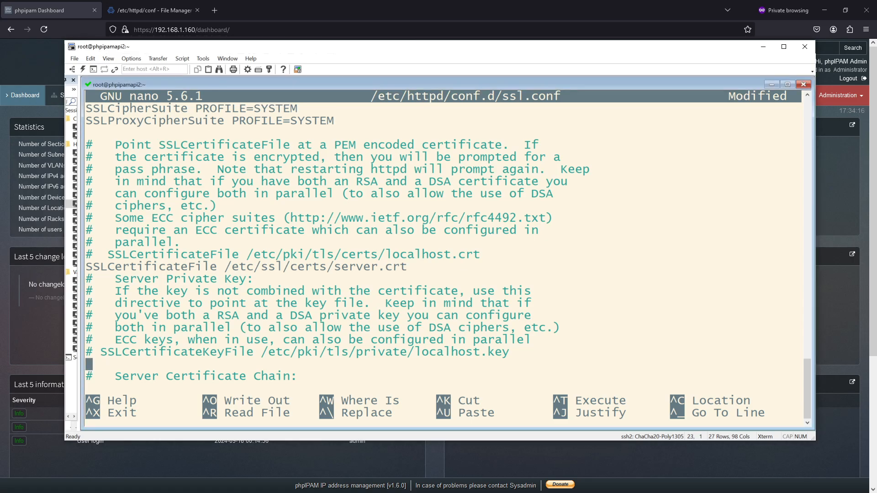
text(SSLCertificateKeyFile /etc/ssl/private/server.key)
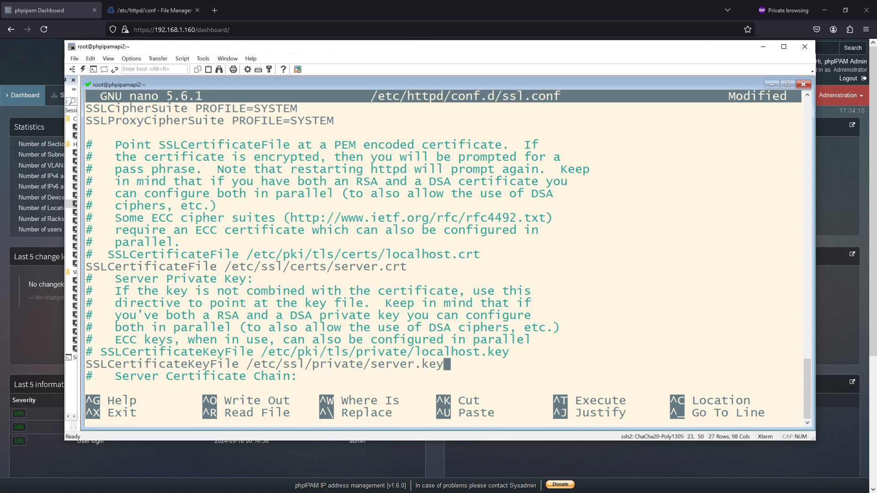
key(ctrl+x)
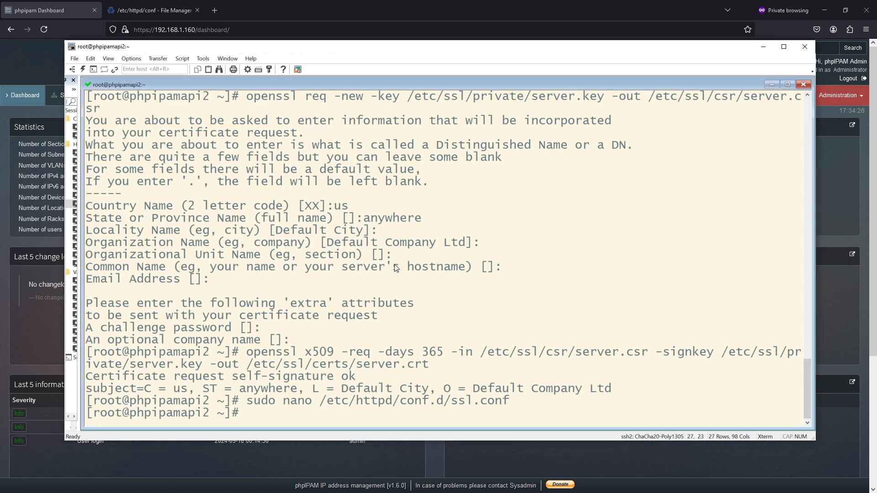
Step: Restart Apache with 'sudo systemctl restart httpd'
text(sudo systemctl restart httpd)
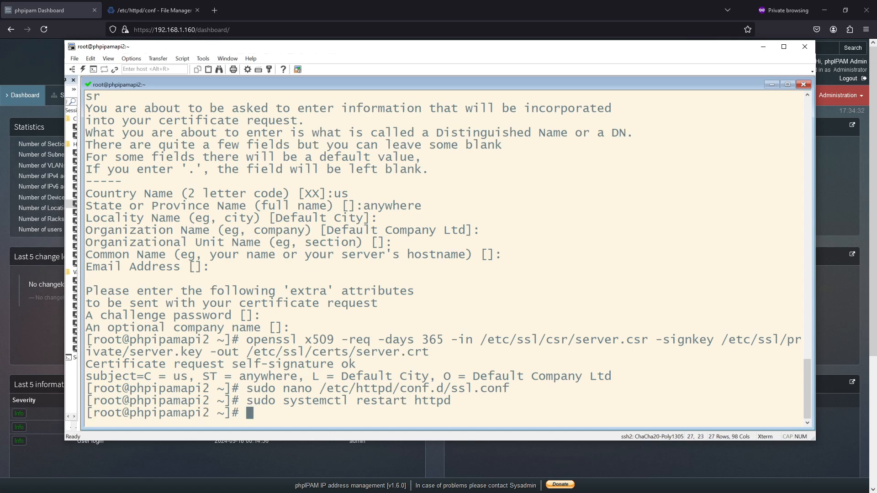
mouse_move(362, 251)
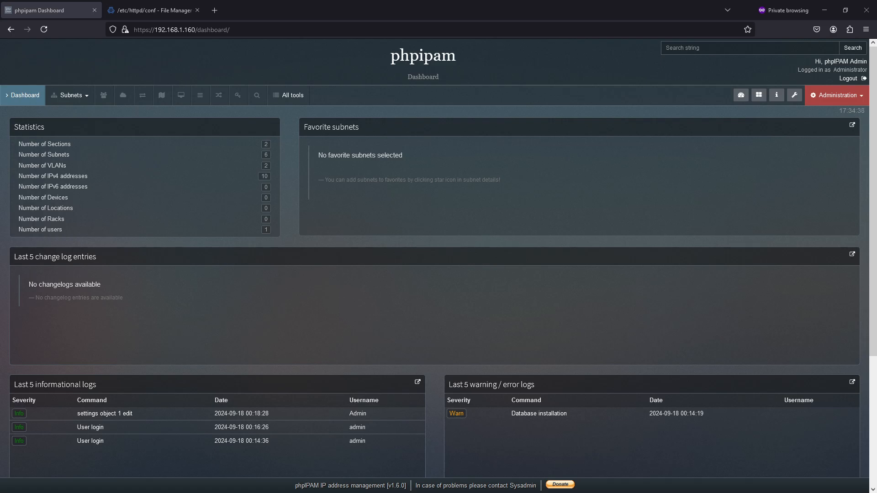
mouse_move(102, 264)
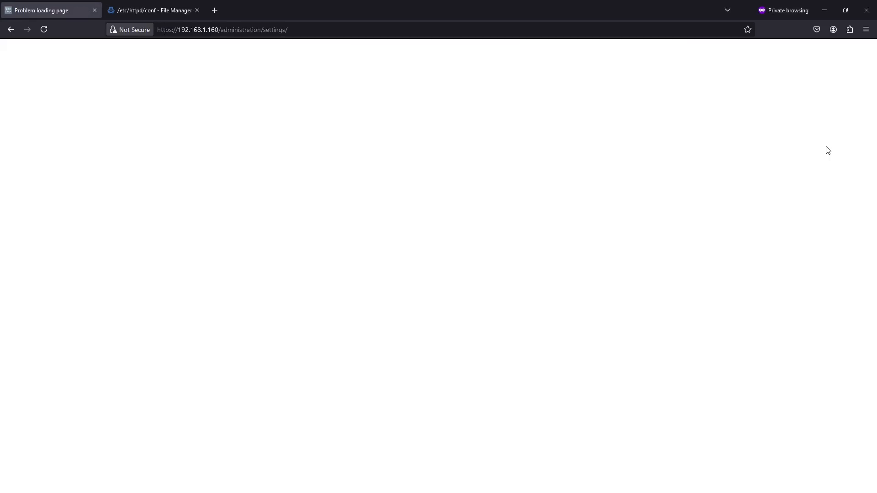
Step: Reload the phpIPAM server settings page and save the settings
click(223, 30)
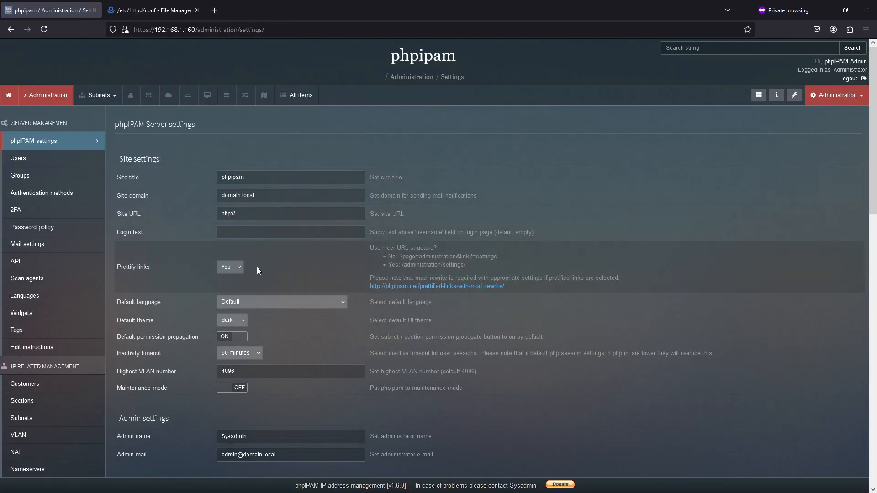
mouse_move(247, 268)
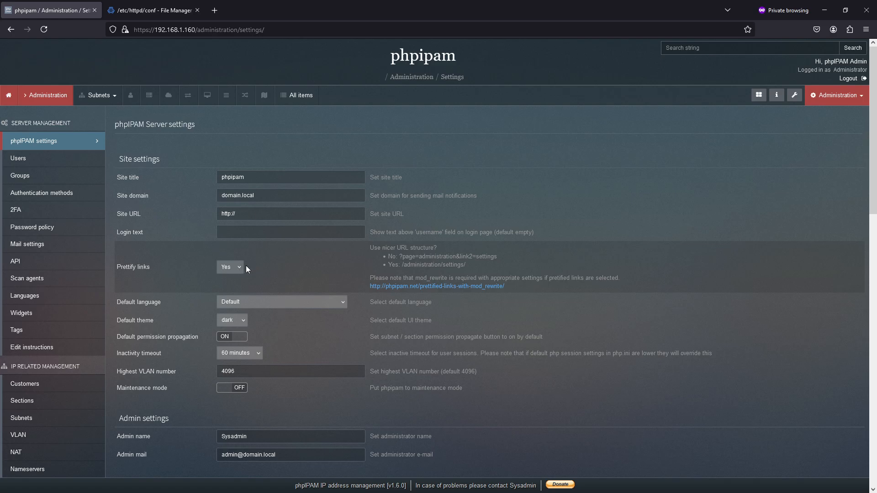
mouse_move(243, 268)
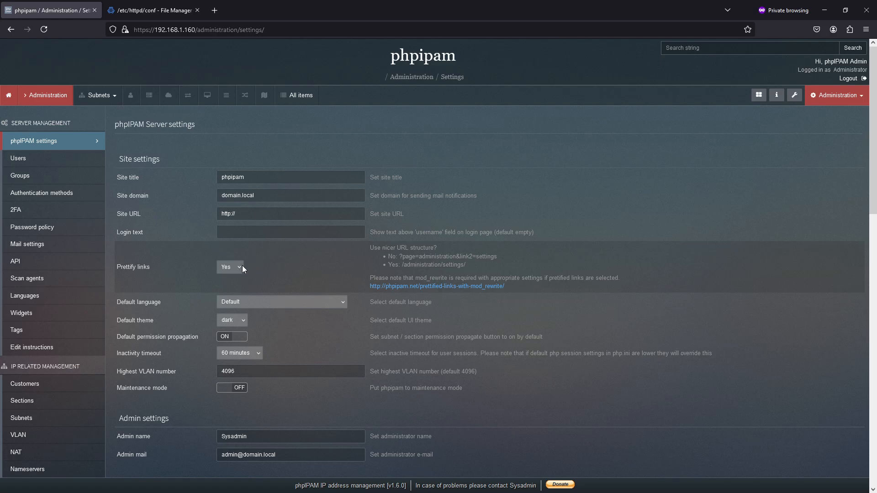
mouse_move(375, 348)
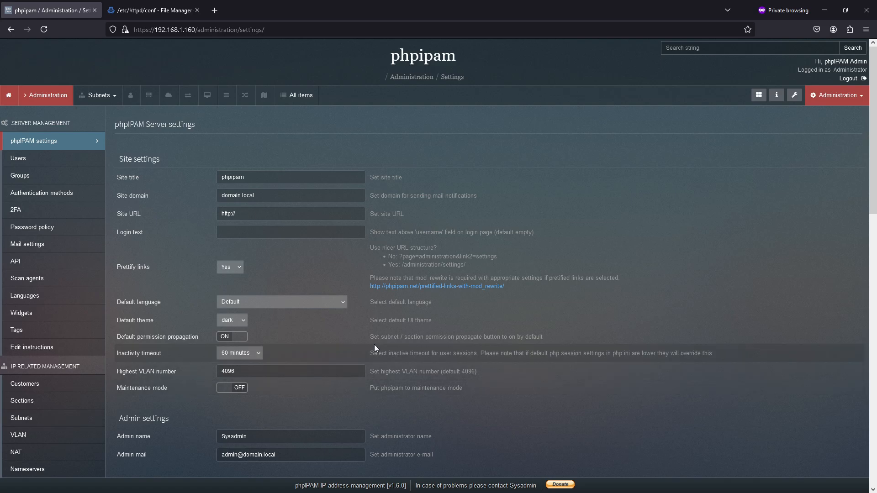
scroll(down, 3)
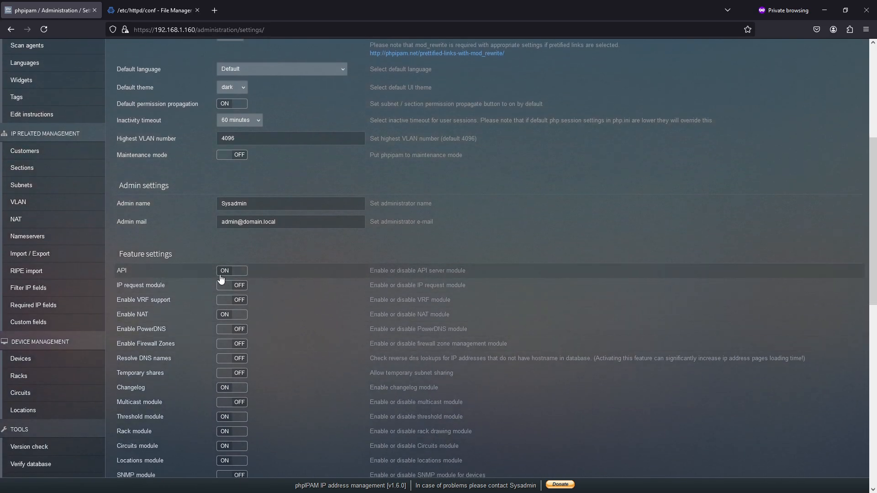
scroll(down, 3)
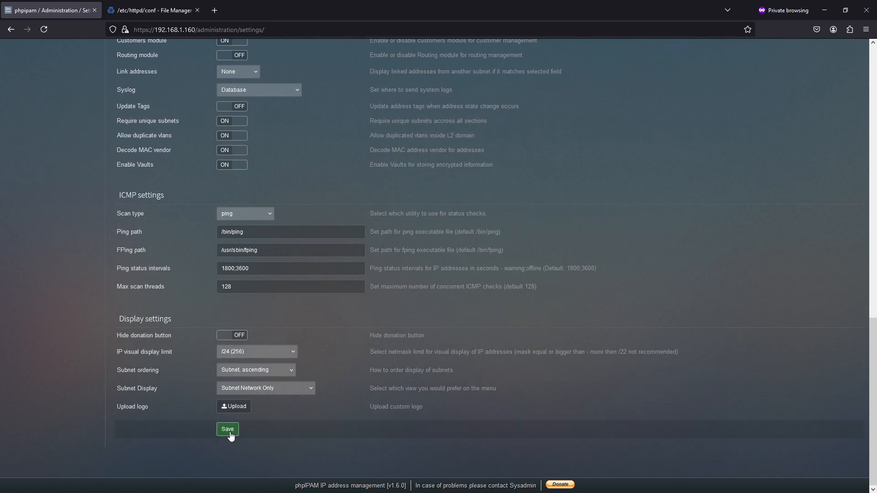
click(227, 429)
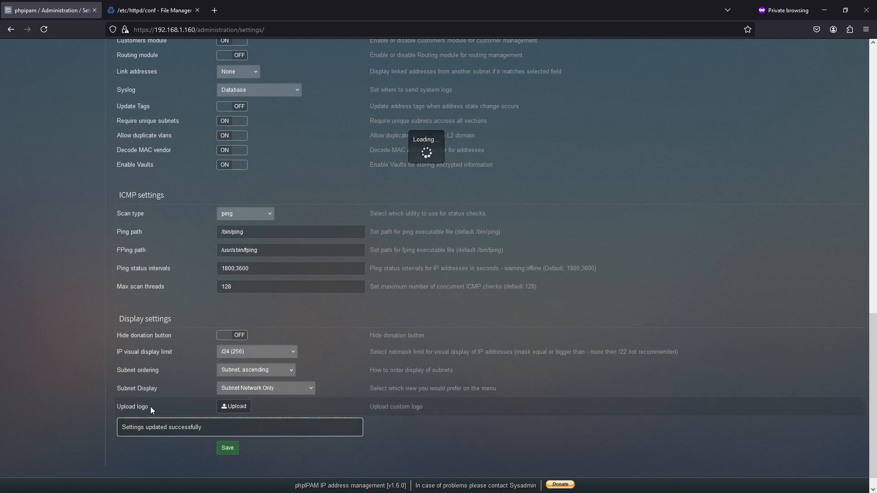
scroll(up, 3)
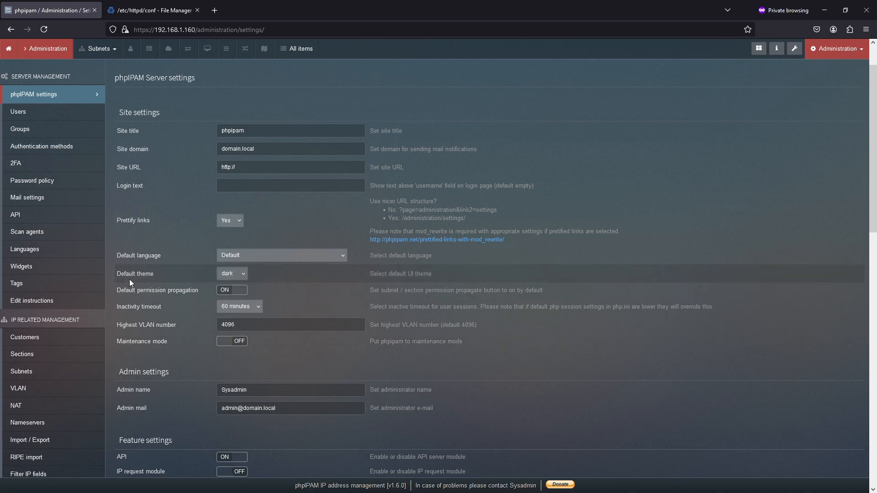
mouse_move(35, 173)
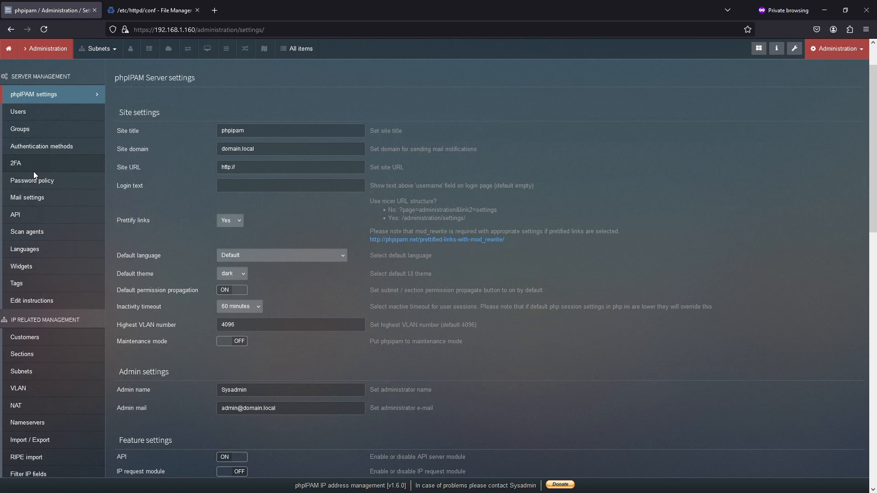
mouse_move(21, 357)
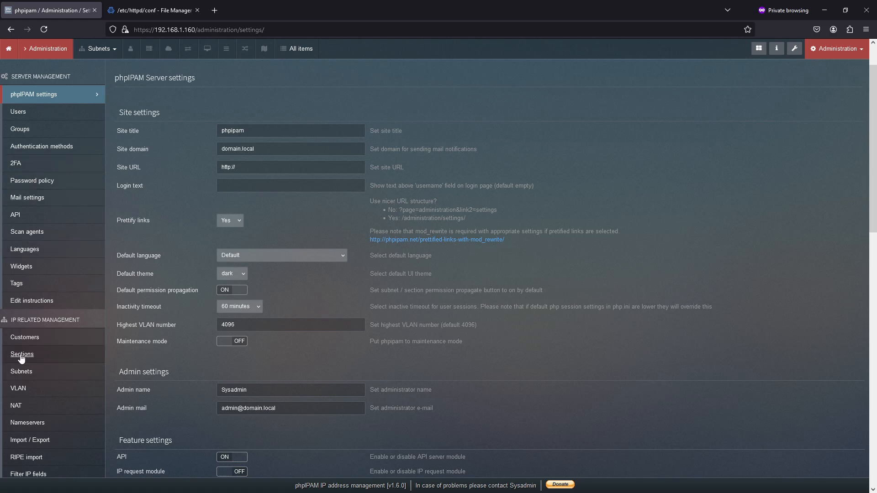
Step: Add a section named 'API' with description 'Test API Section'
click(22, 354)
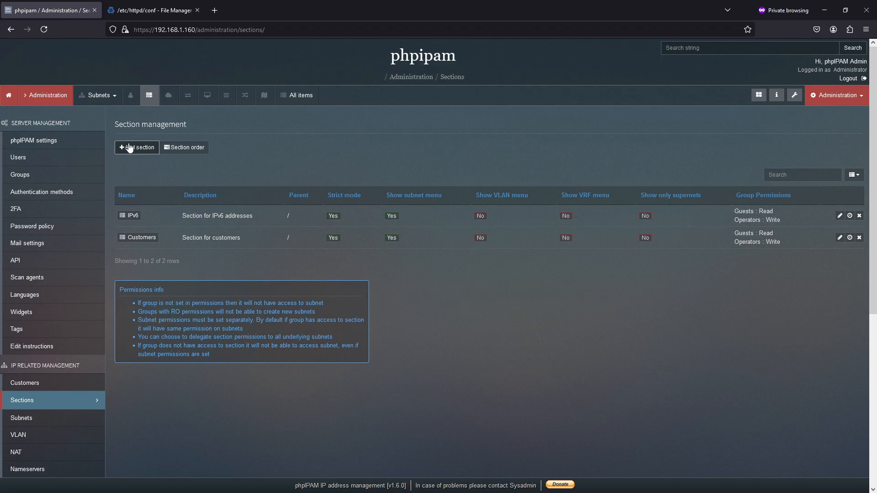
click(137, 147)
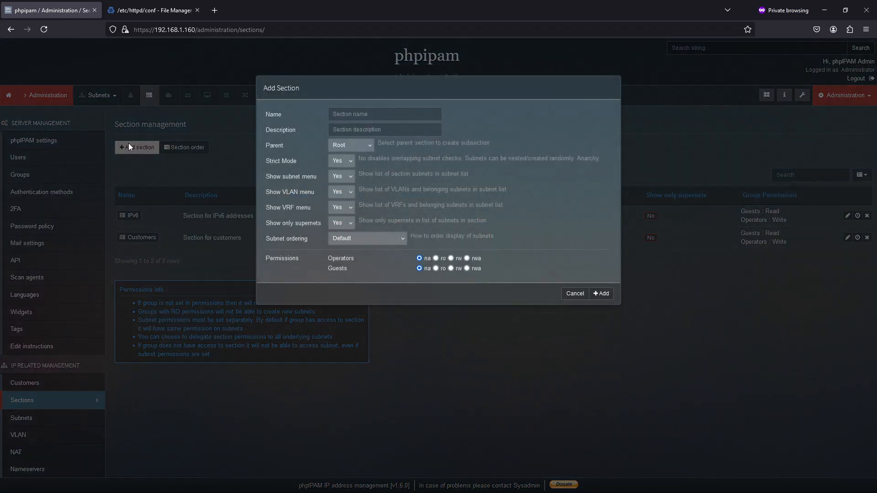
text(API)
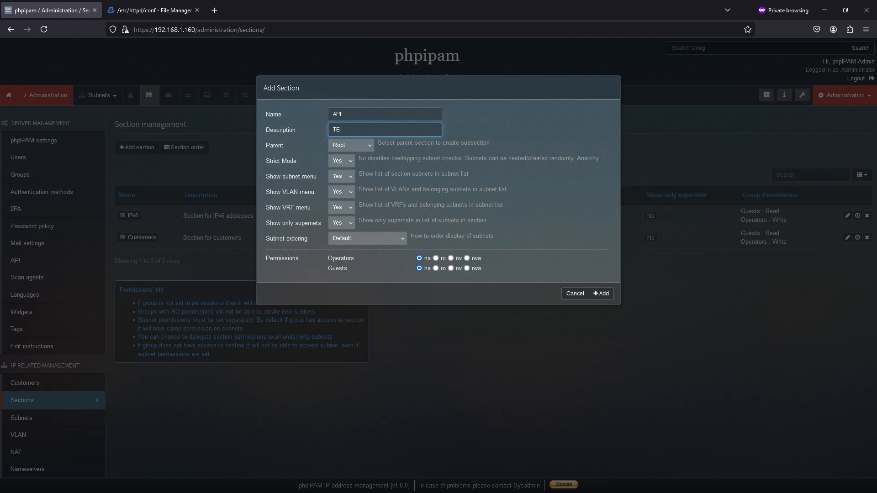
text(Test A)
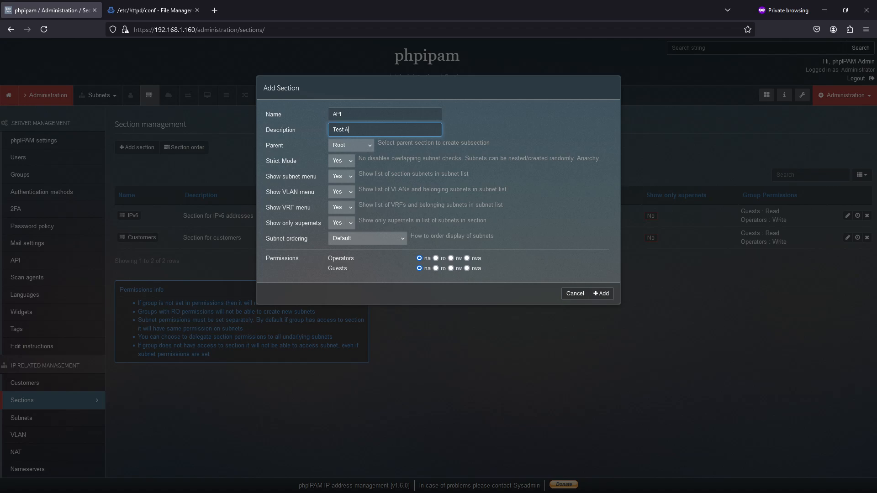
text(PI)
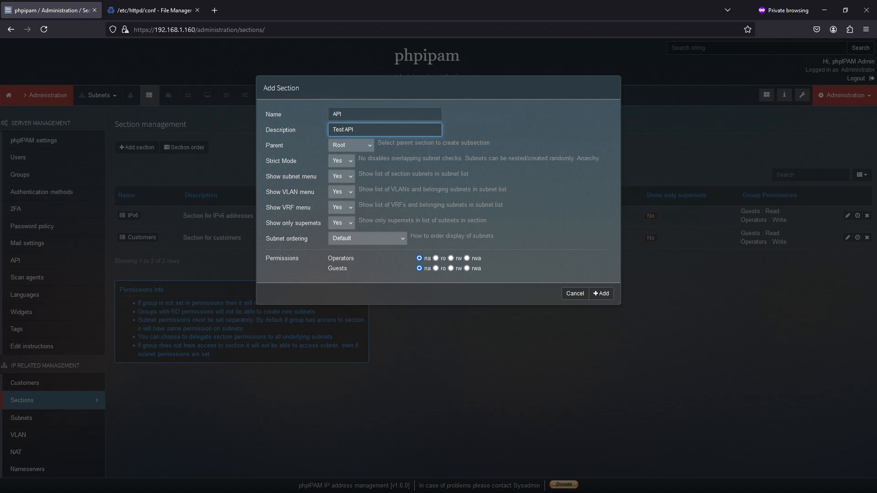
text(Section)
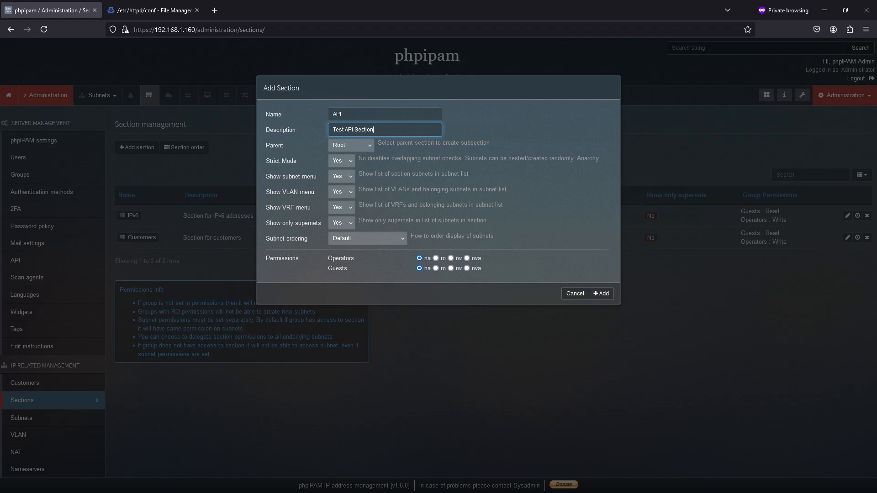
mouse_move(497, 275)
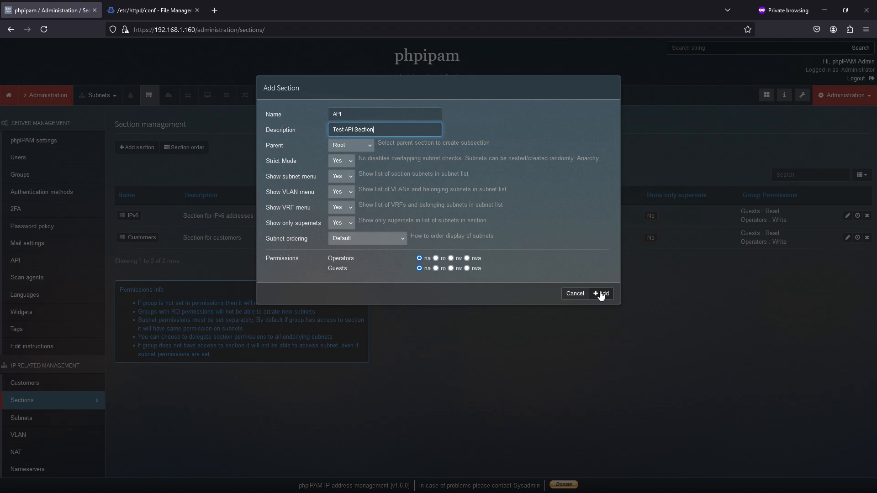
mouse_move(351, 167)
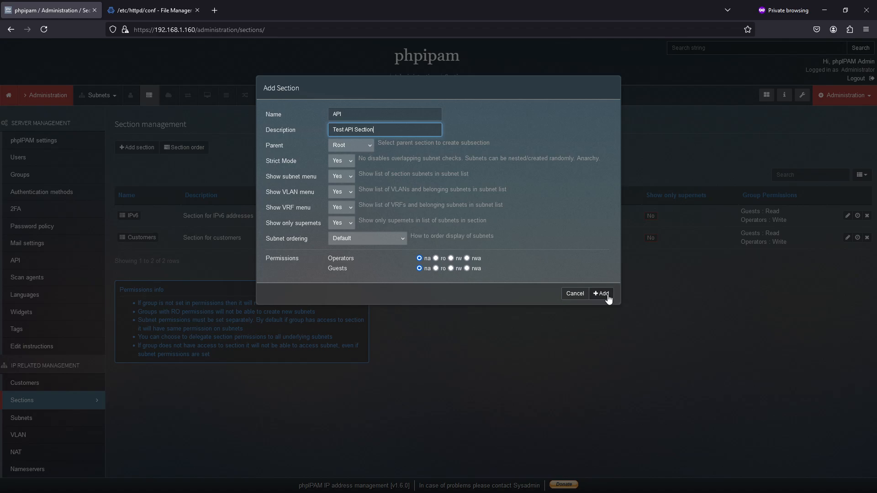
click(602, 293)
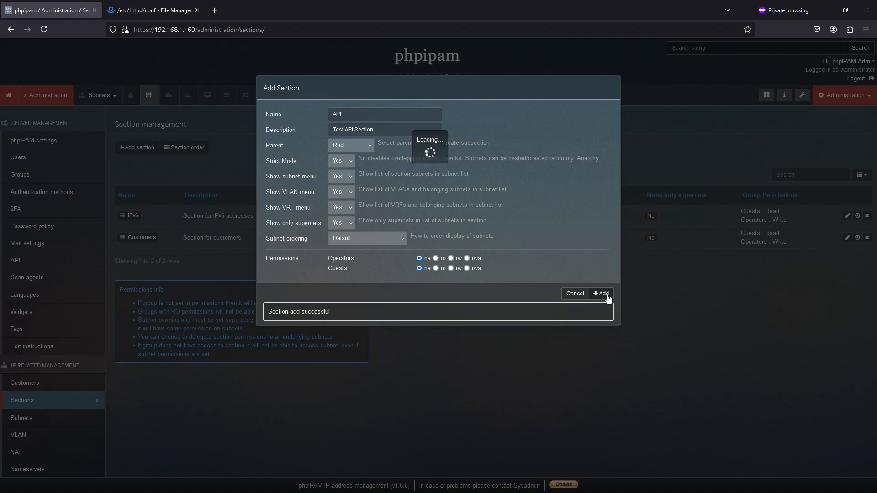
click(600, 293)
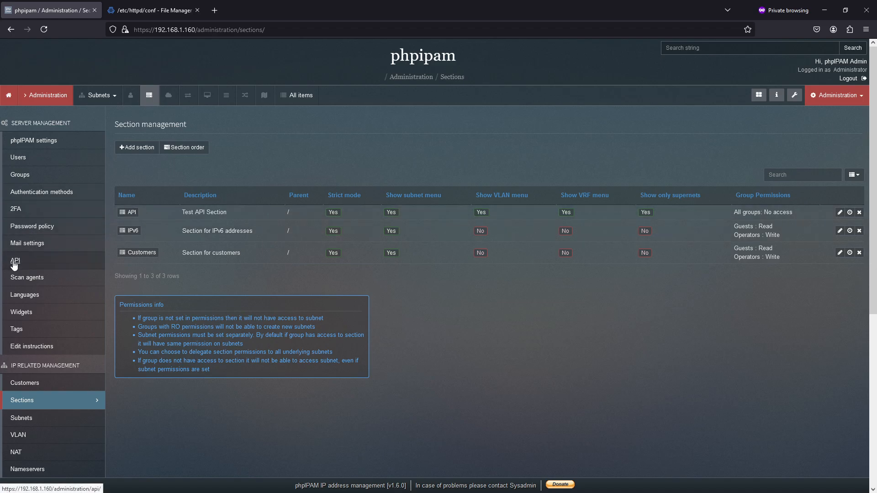
mouse_move(17, 252)
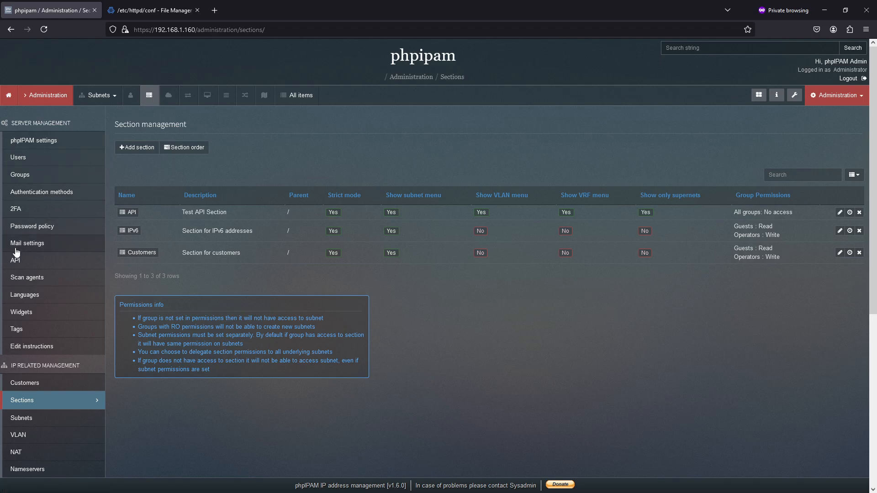
Step: Create API key nmap12345 with Read / Write / Admin permissions and description 'Test API'
click(15, 260)
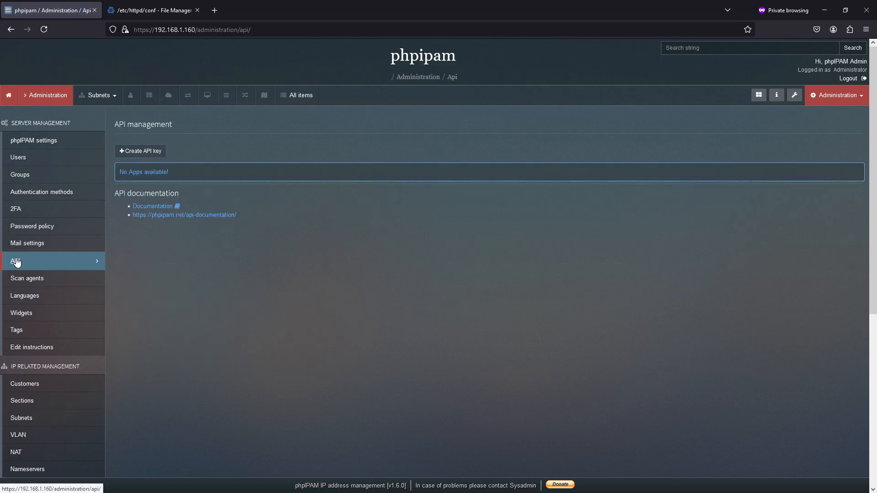
click(140, 151)
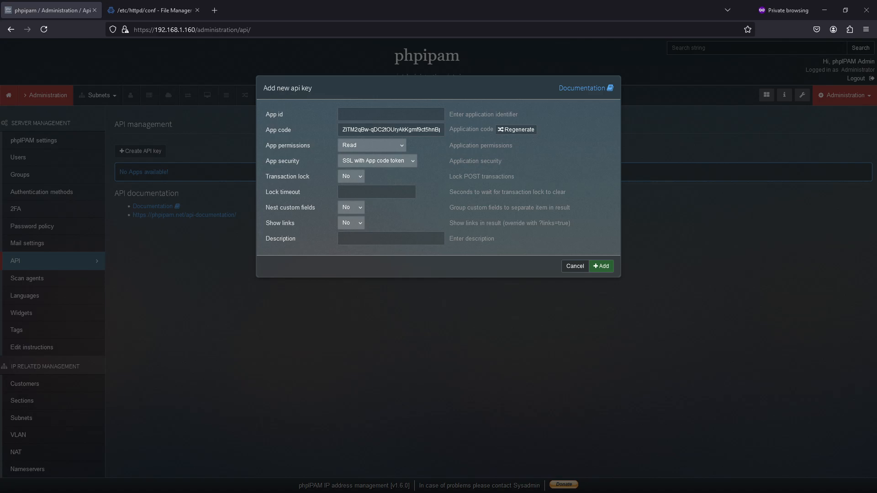
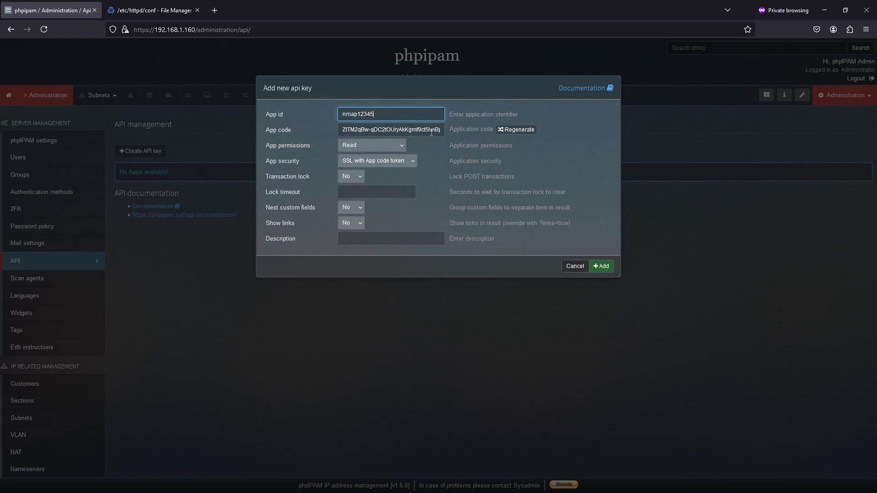
mouse_move(420, 125)
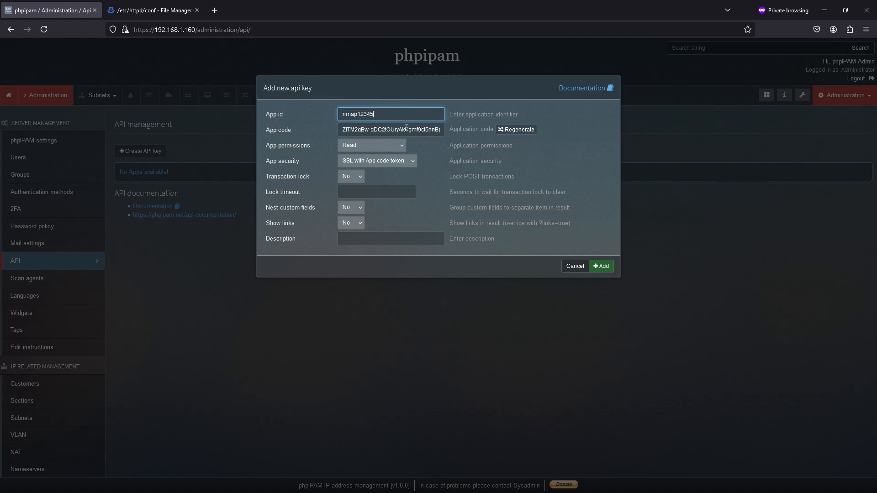
click(390, 129)
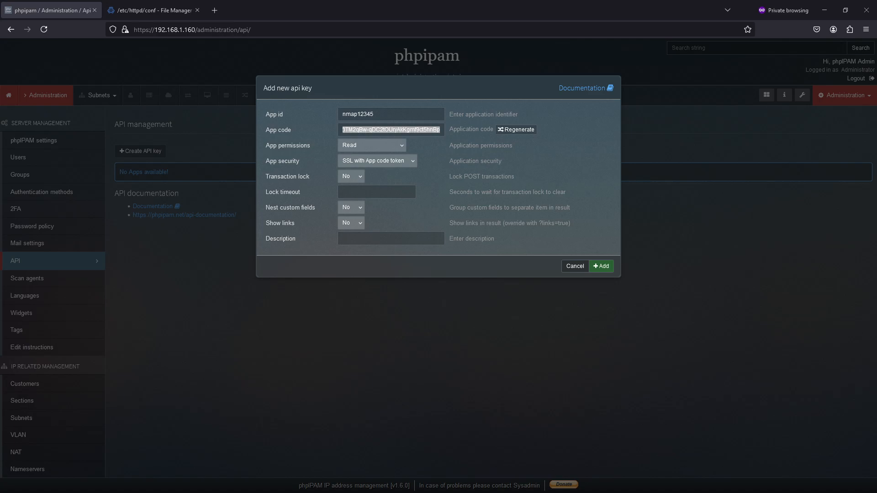
click(372, 145)
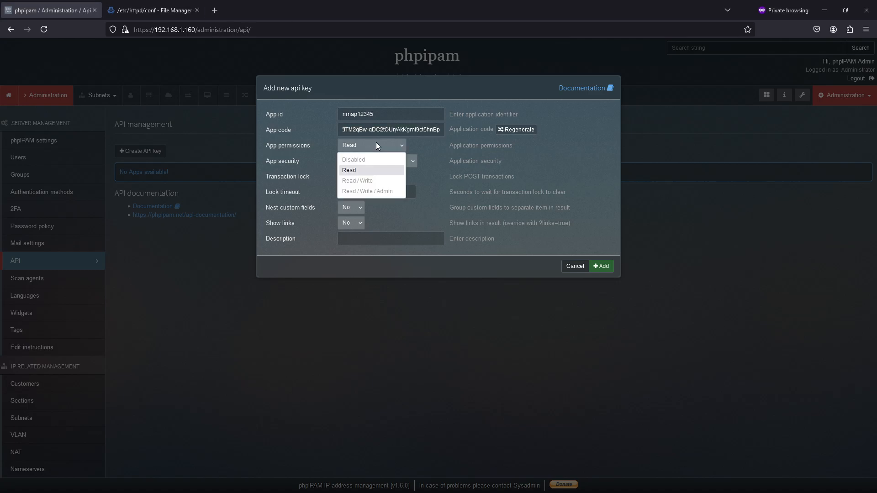
click(367, 191)
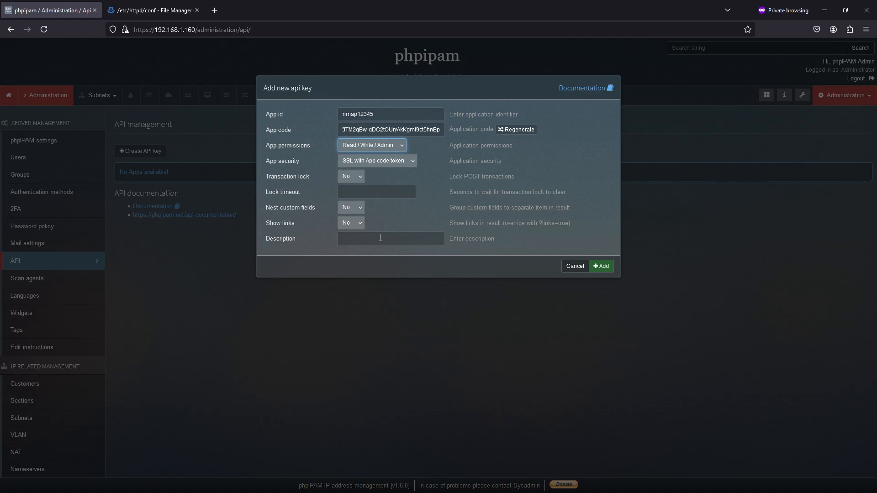
click(390, 238)
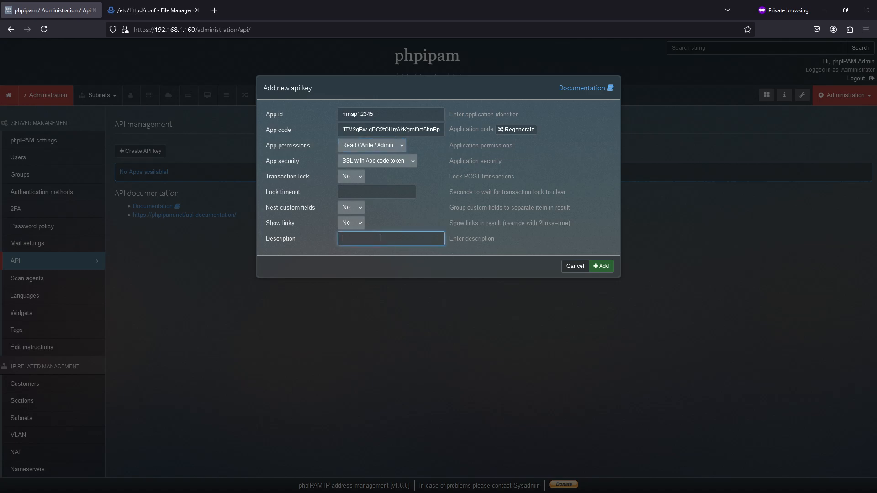
text(Test API)
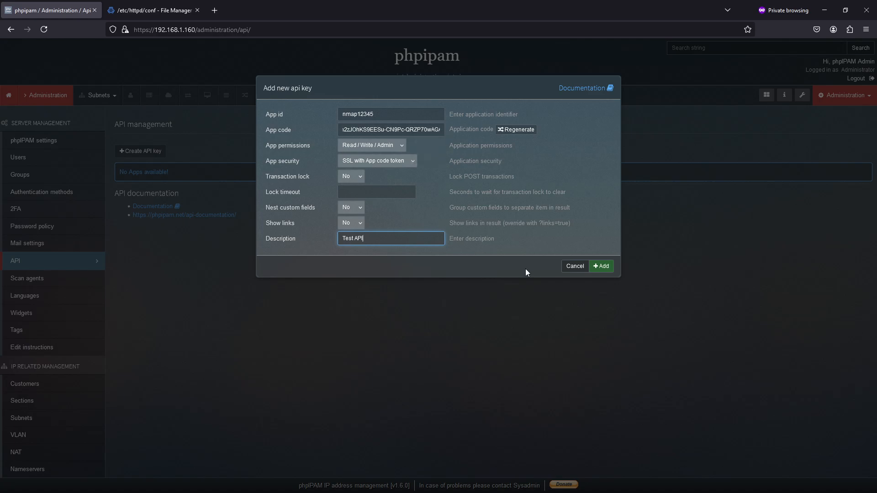
click(601, 266)
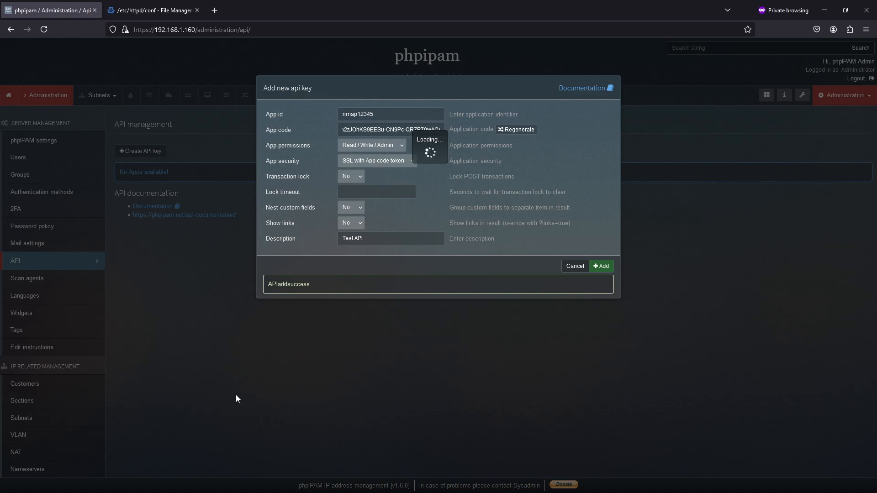
click(601, 266)
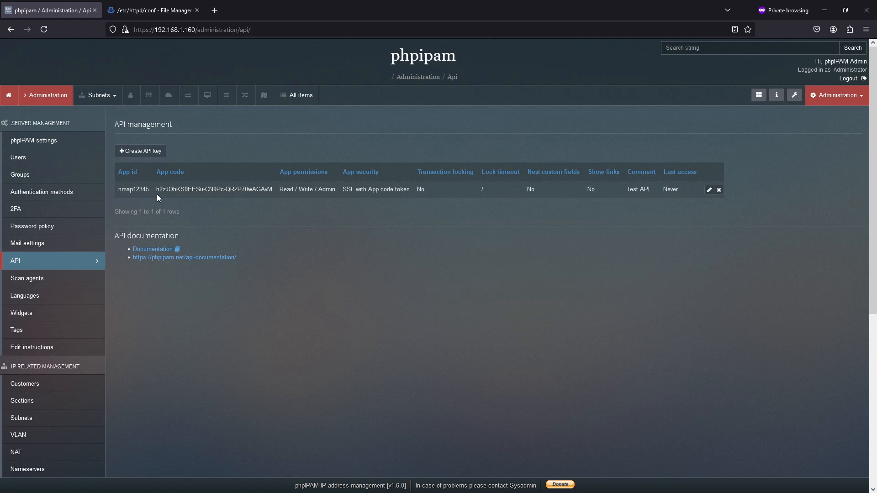
mouse_move(155, 193)
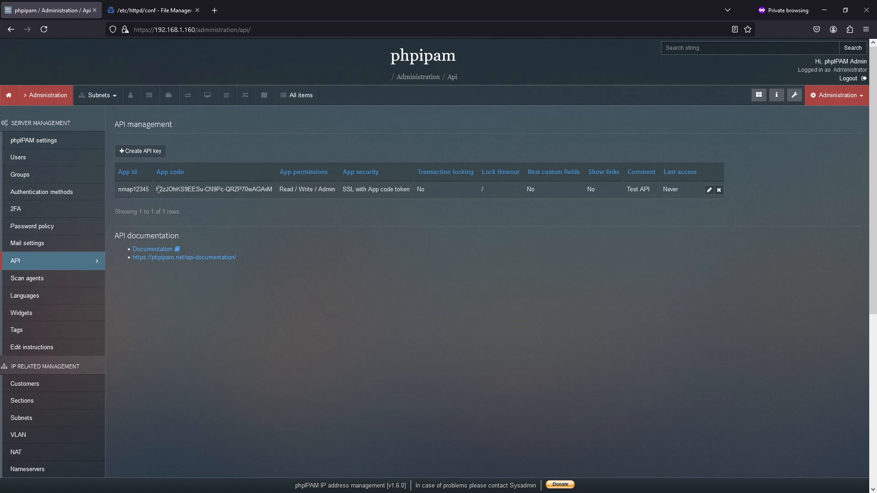
Step: Select and copy the nmap12345 key's app code from the API list
double_click(213, 189)
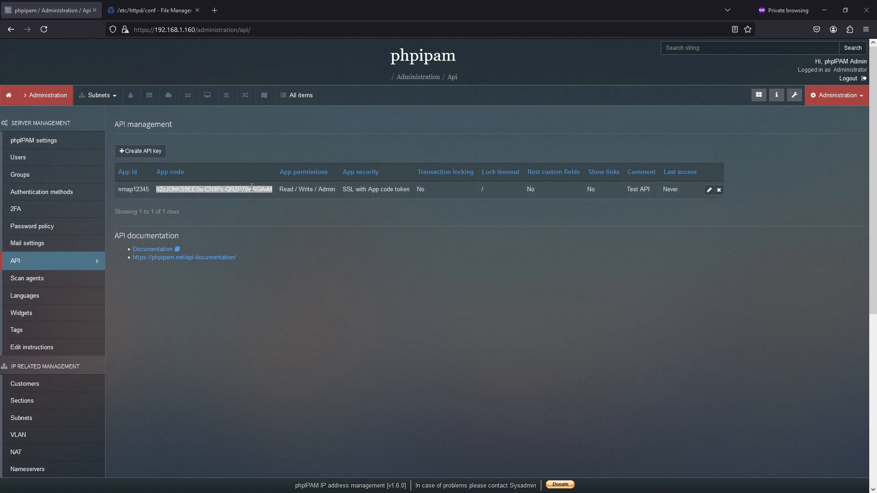
mouse_move(154, 157)
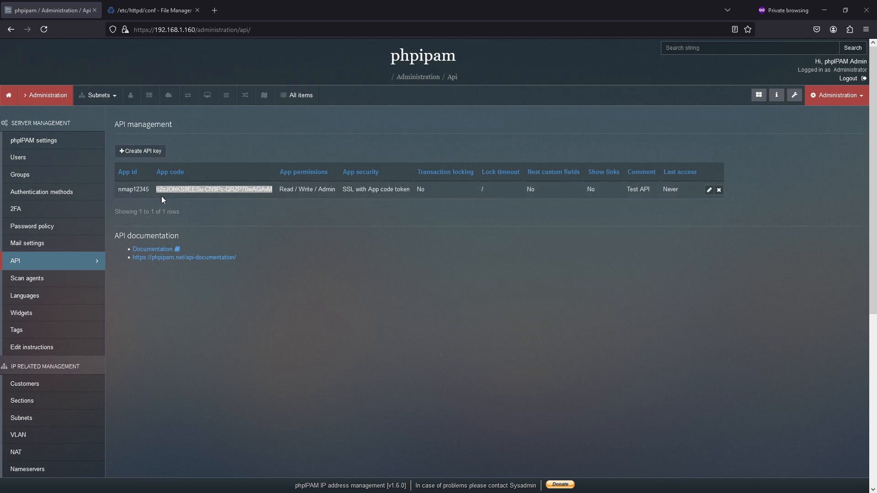
mouse_move(127, 199)
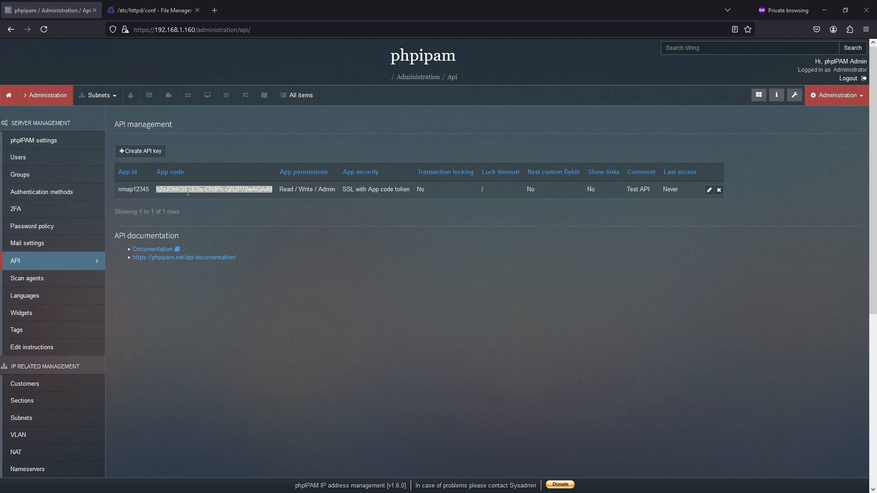
mouse_move(442, 190)
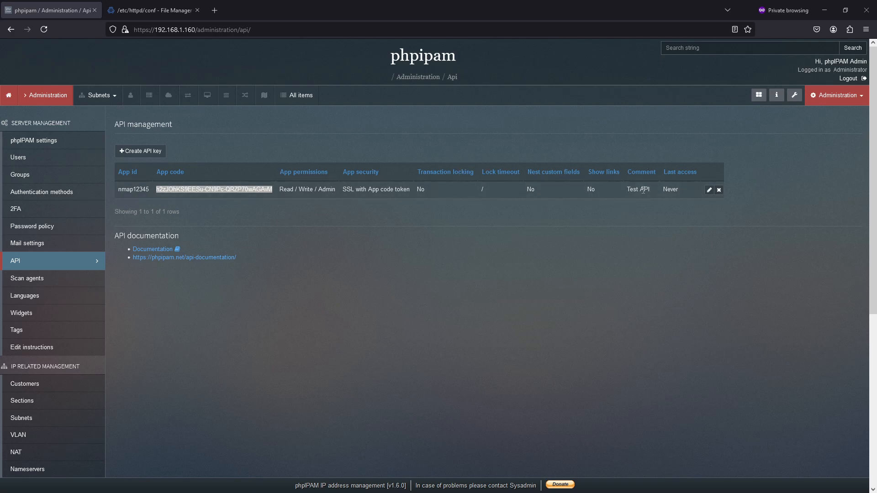
mouse_move(681, 174)
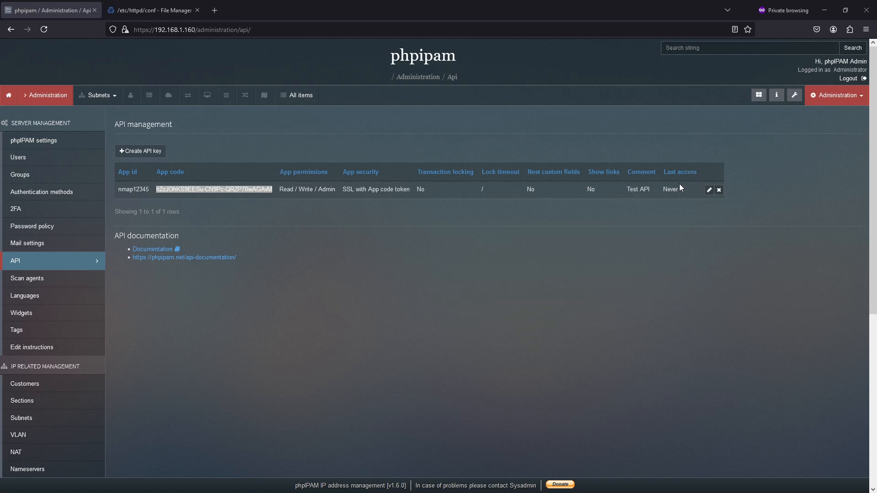
mouse_move(659, 198)
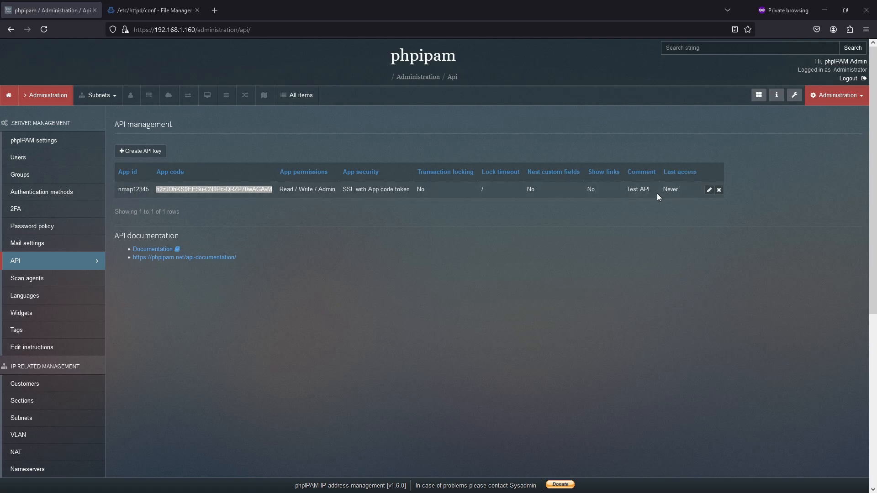
click(709, 190)
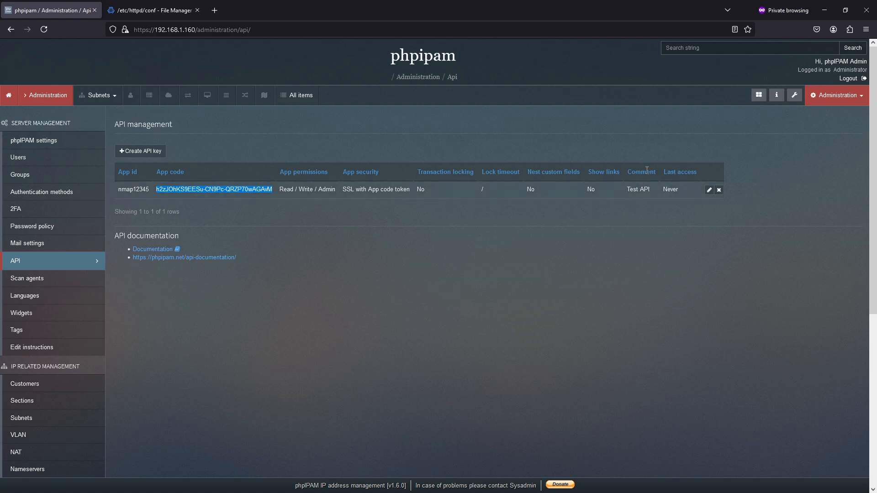
mouse_move(679, 195)
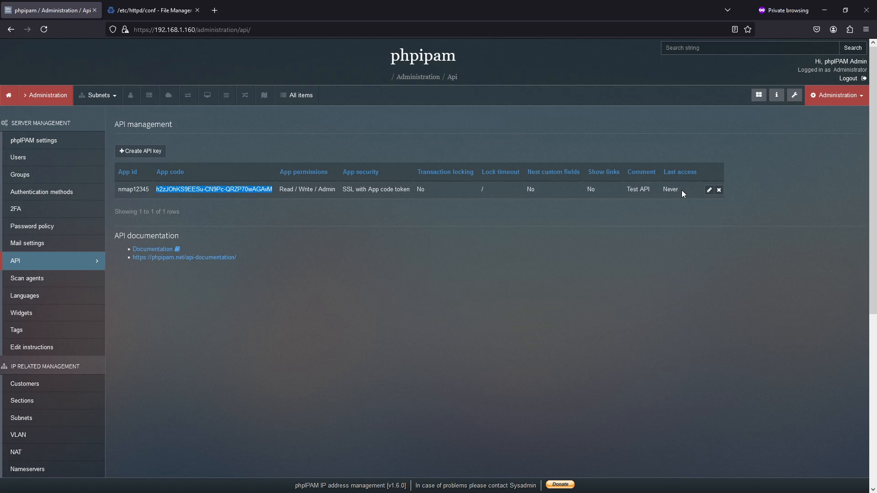
mouse_move(671, 186)
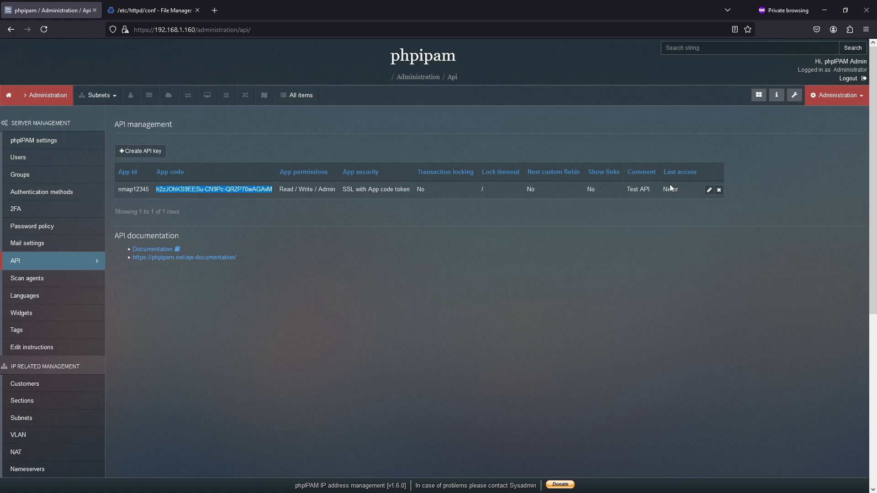
mouse_move(204, 272)
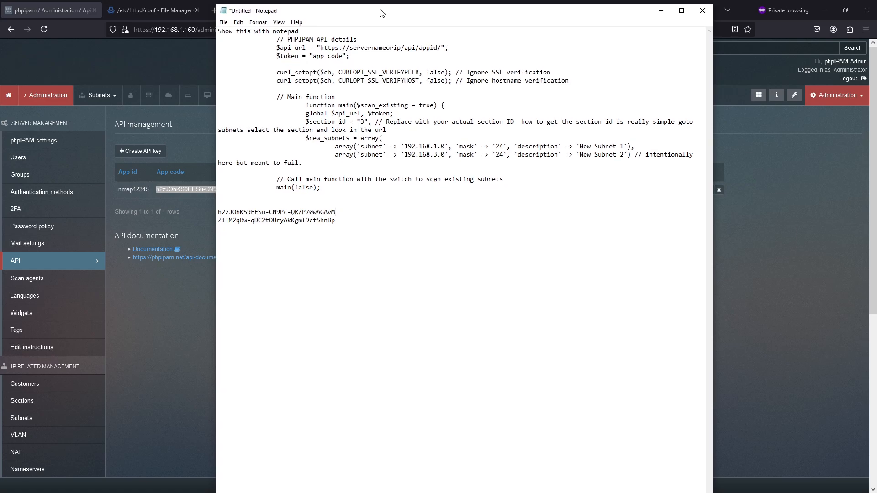
mouse_move(248, 46)
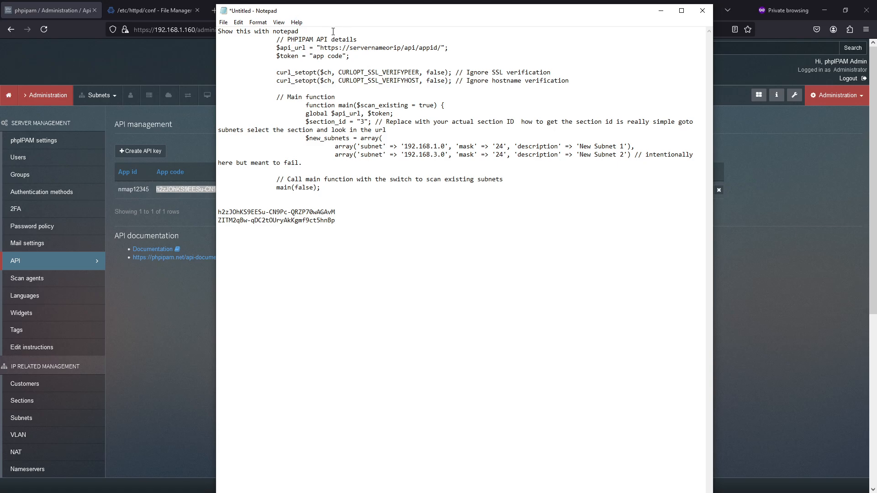
Step: Switch to the Notepad script notes to replace the old app code line
click(698, 10)
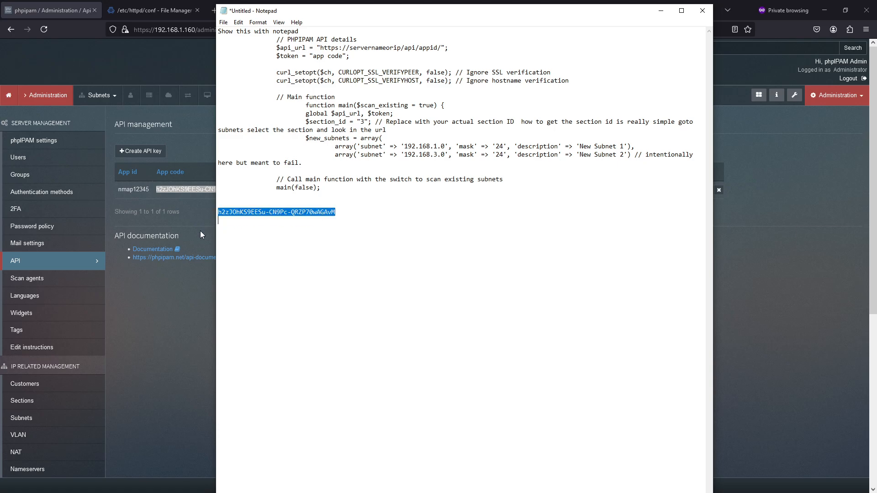
mouse_move(131, 180)
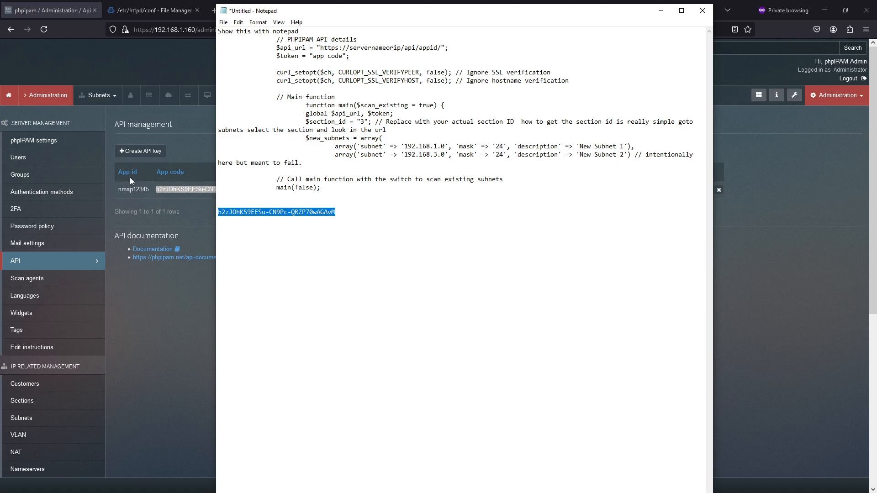
mouse_move(384, 5)
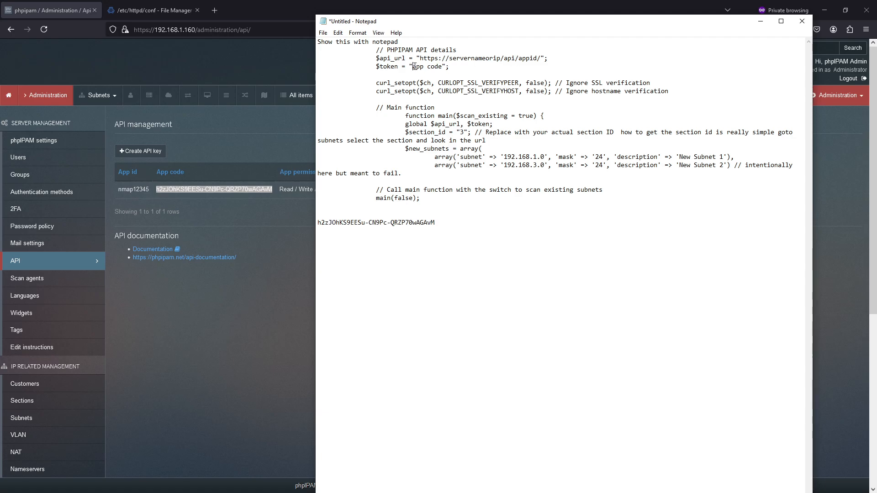
double_click(417, 67)
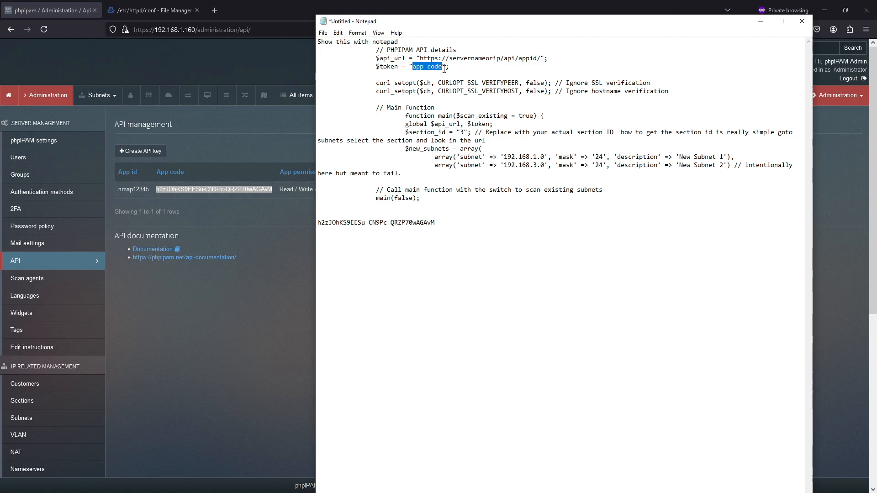
text(V)
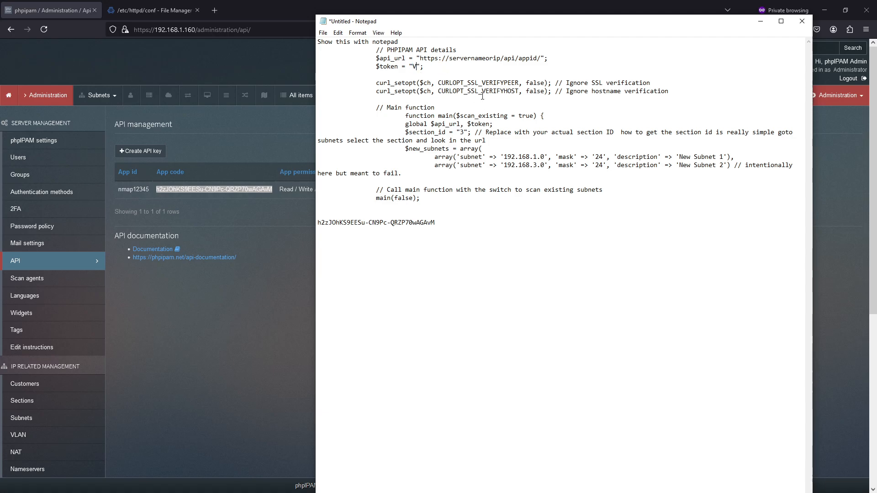
double_click(464, 58)
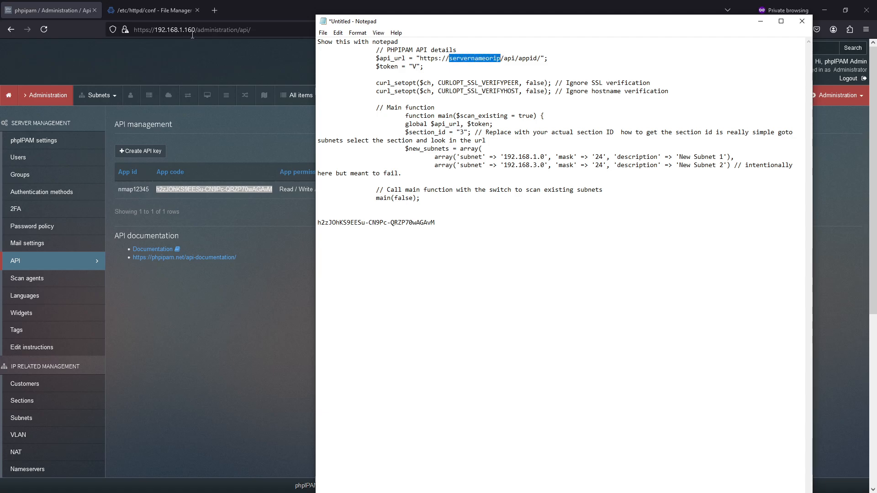
text(192.168.1.160)
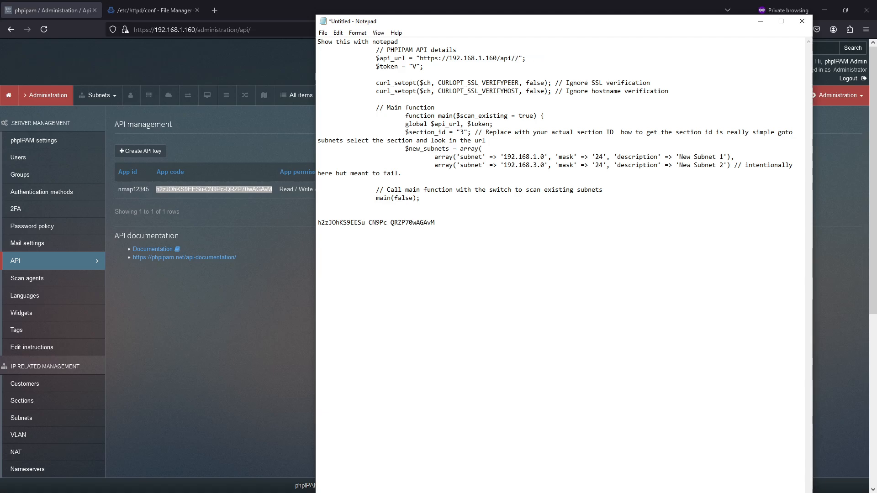
text(nmap12)
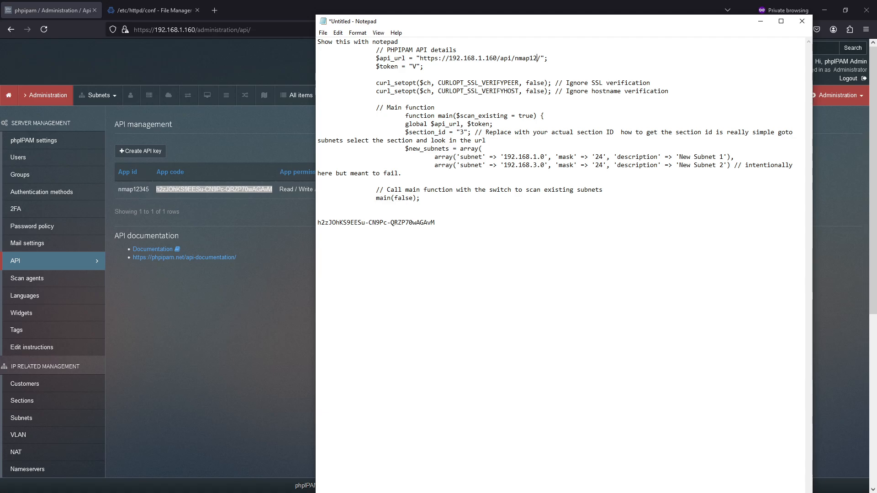
text(345)
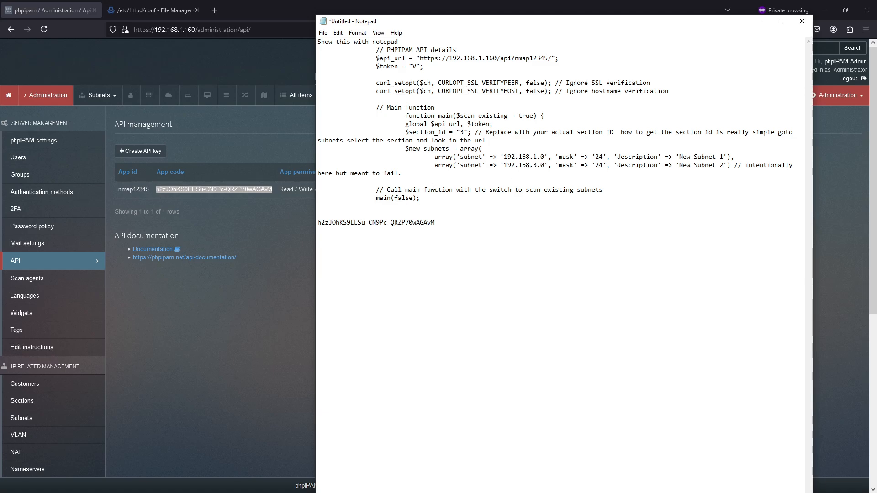
mouse_move(373, 186)
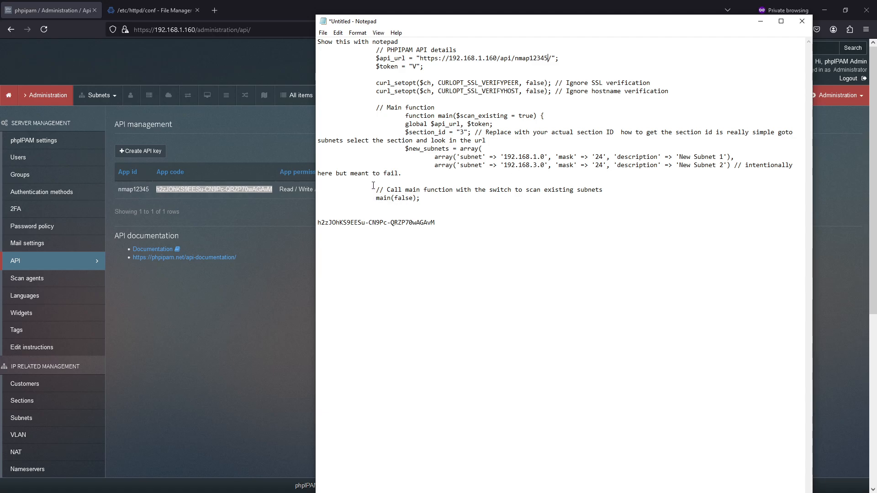
mouse_move(377, 198)
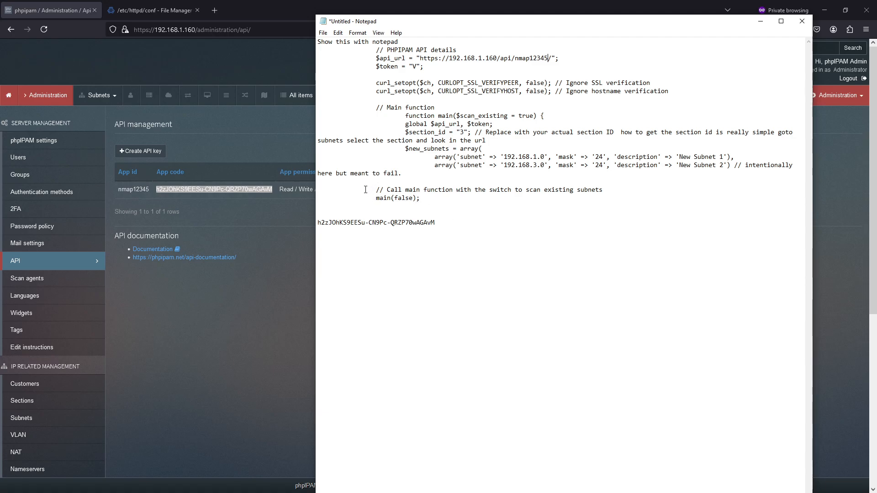
mouse_move(153, 138)
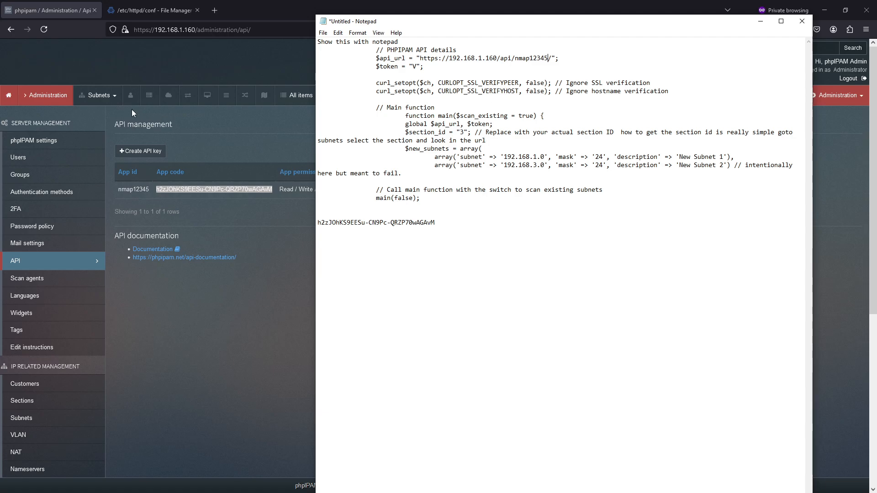
mouse_move(568, 82)
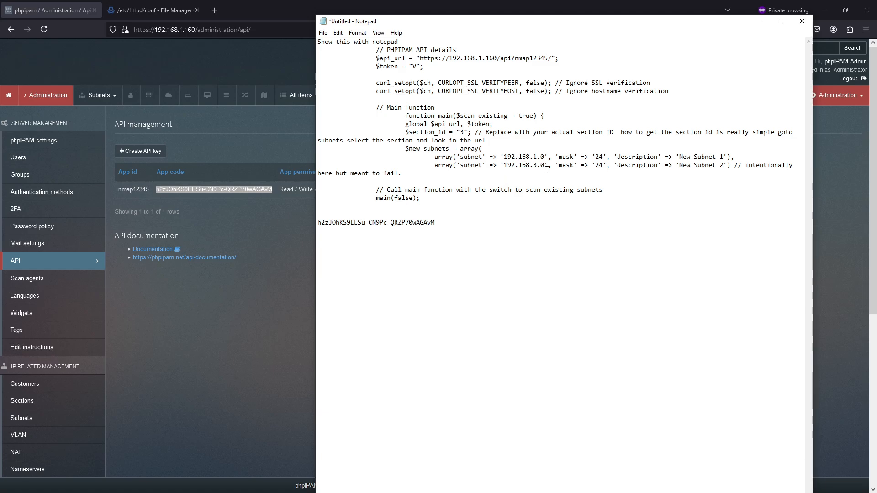
mouse_move(391, 199)
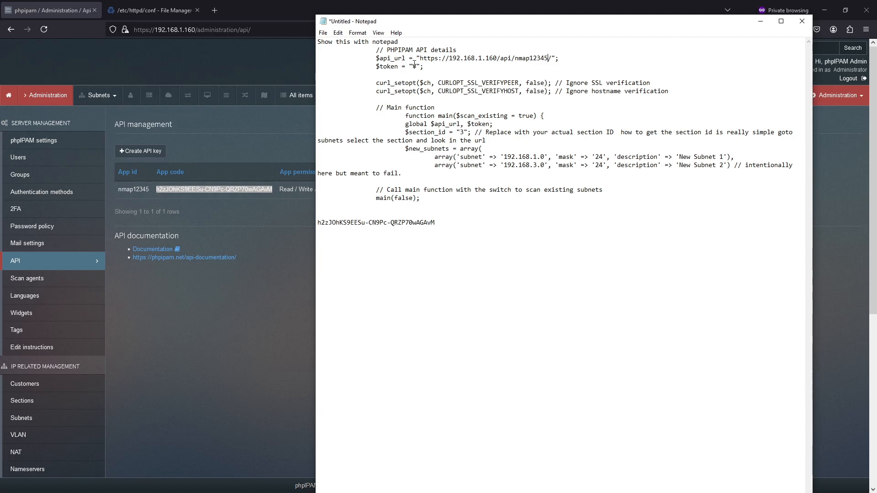
drag(349, 222, 436, 222)
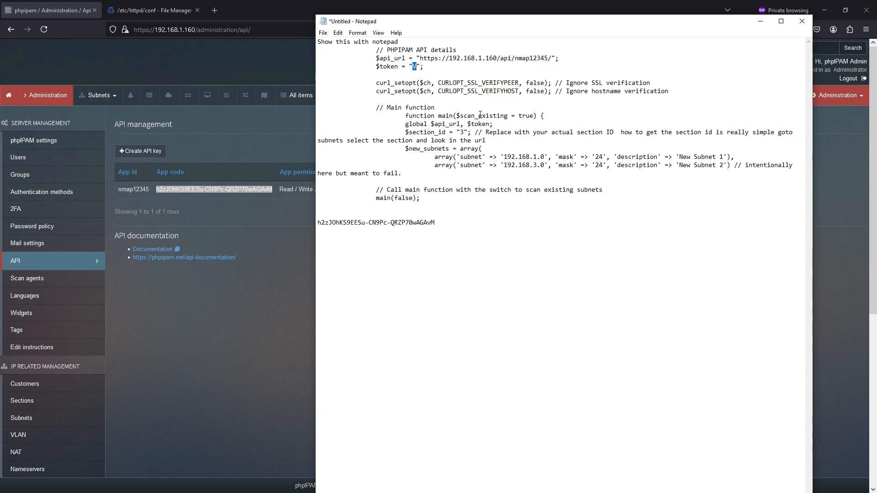
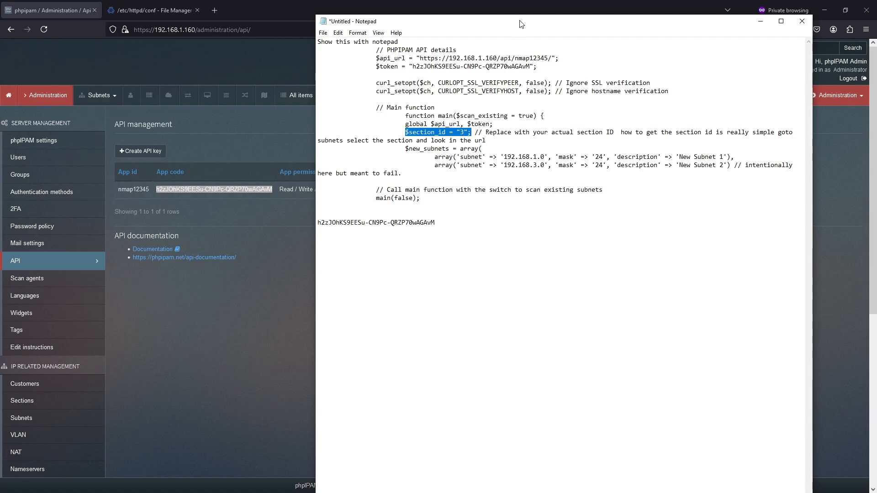
Step: Browse the API, IPv6 and Customers subnet sections in phpIPAM, ending on API (ID 3)
click(802, 21)
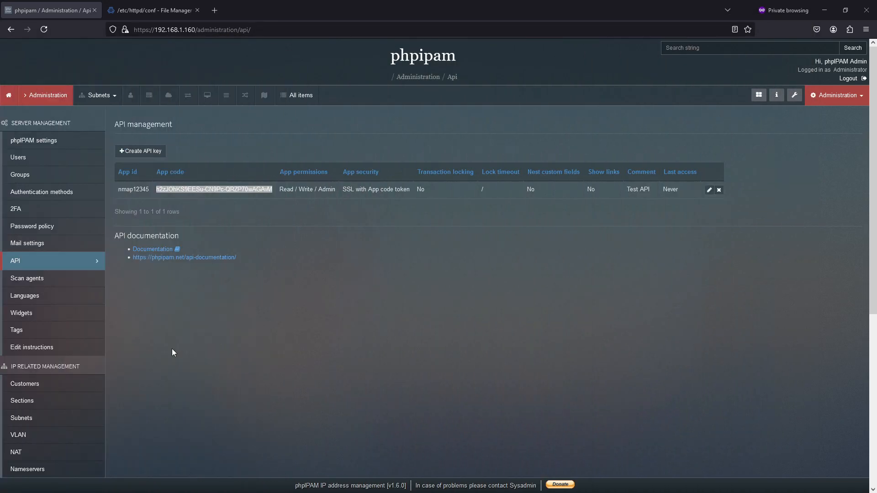
click(97, 95)
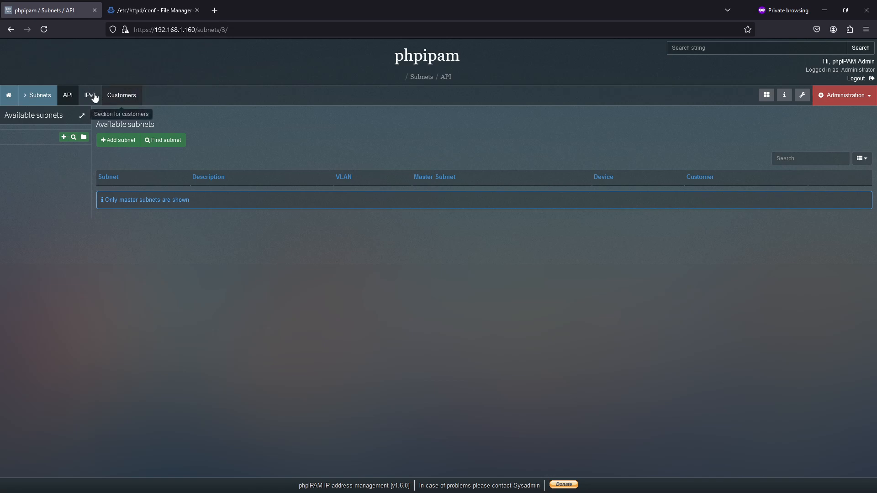
click(90, 96)
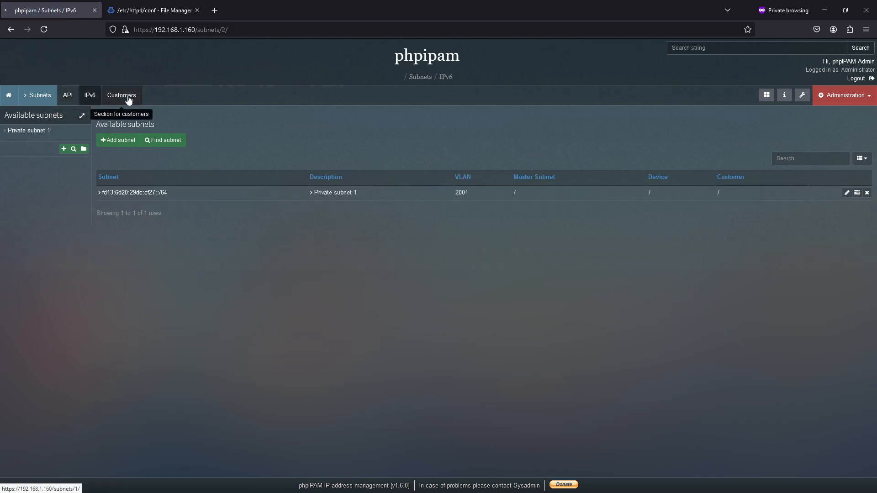
click(121, 95)
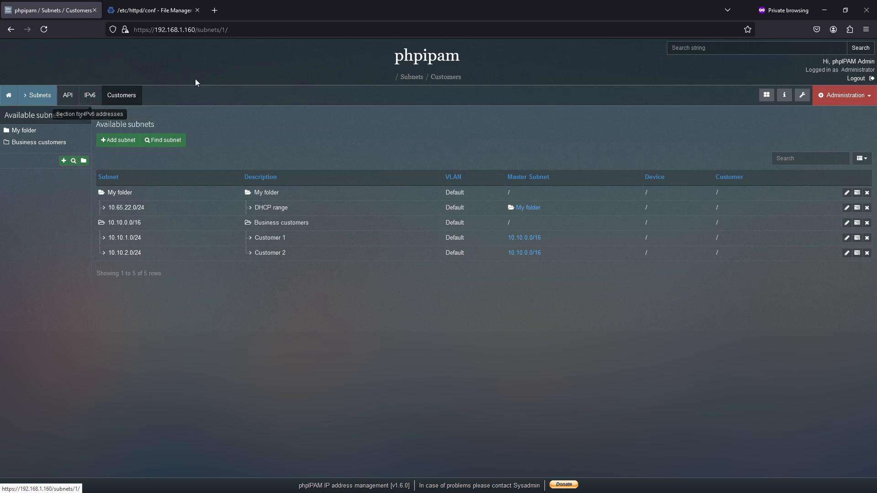
mouse_move(128, 97)
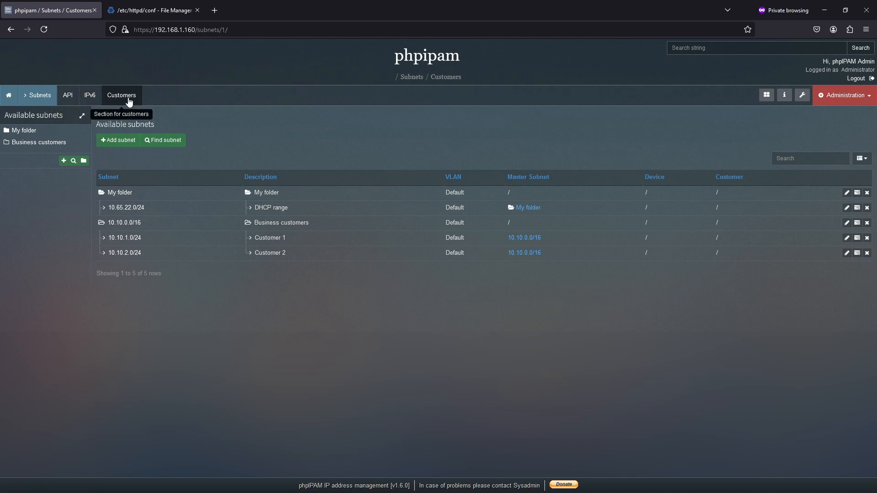
click(90, 95)
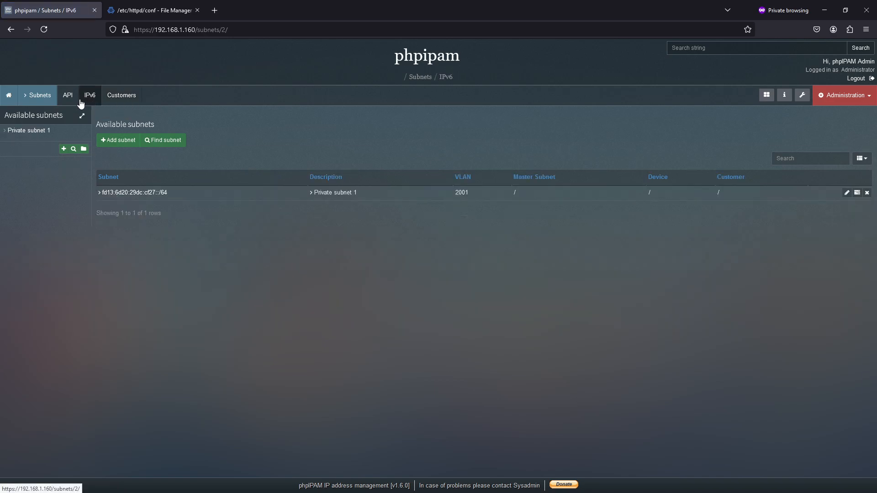
click(68, 95)
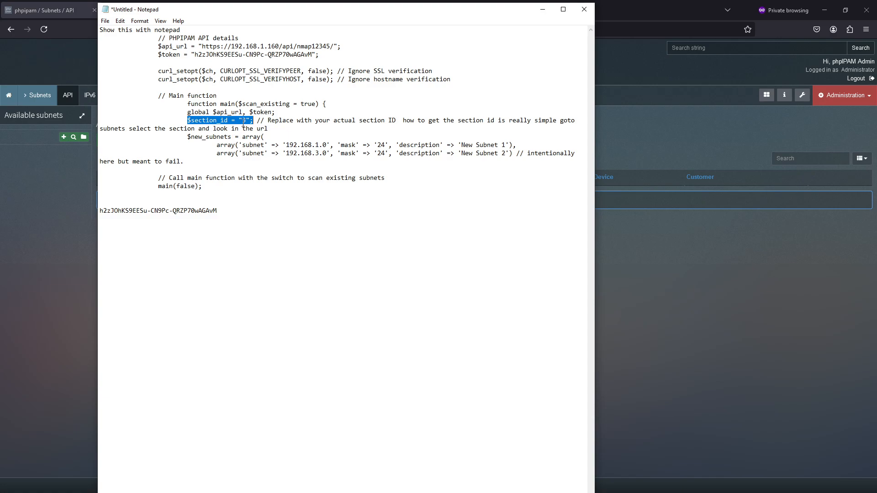
mouse_move(462, 28)
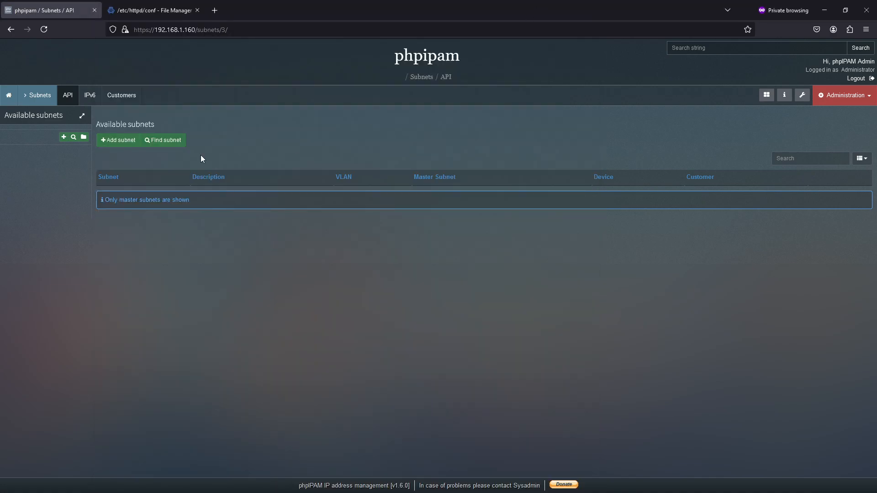
Step: Create a new file named nmap.php in /root with Webmin's File Manager
click(153, 11)
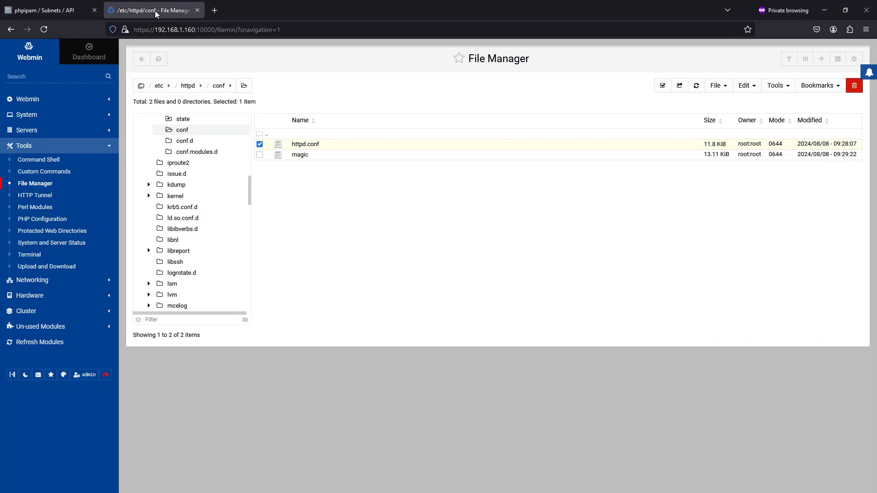
scroll(down, 3)
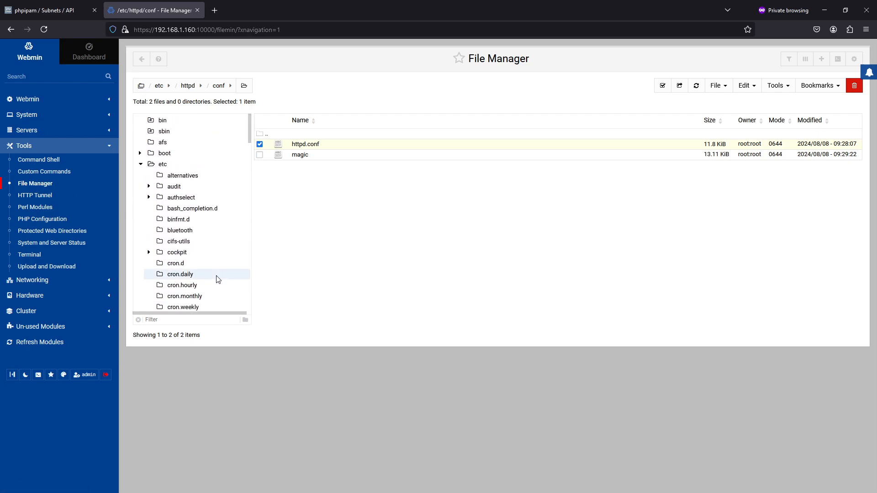
click(140, 164)
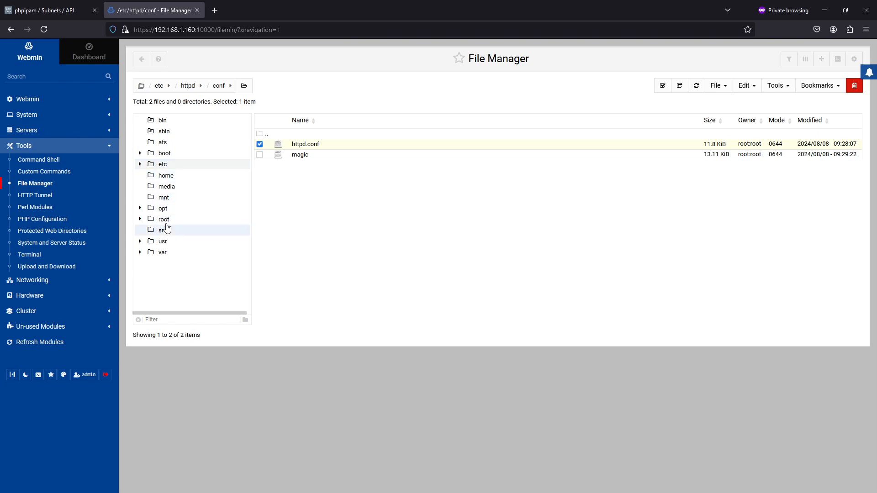
click(163, 219)
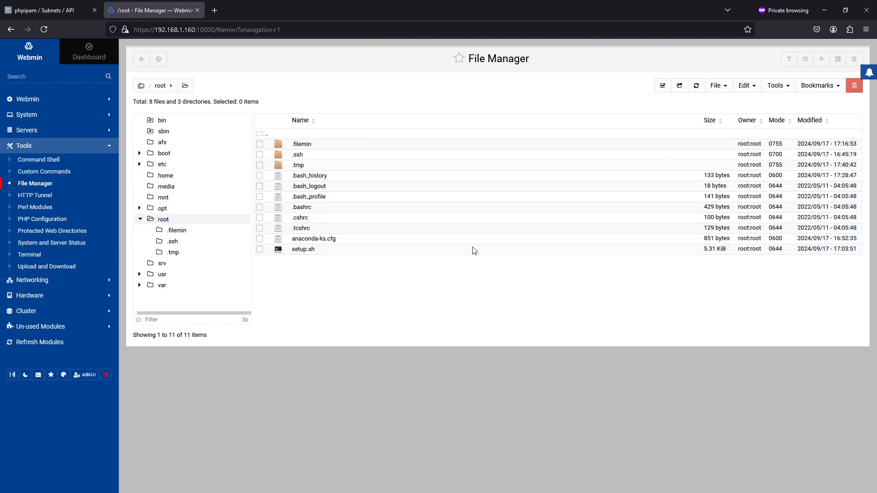
click(715, 85)
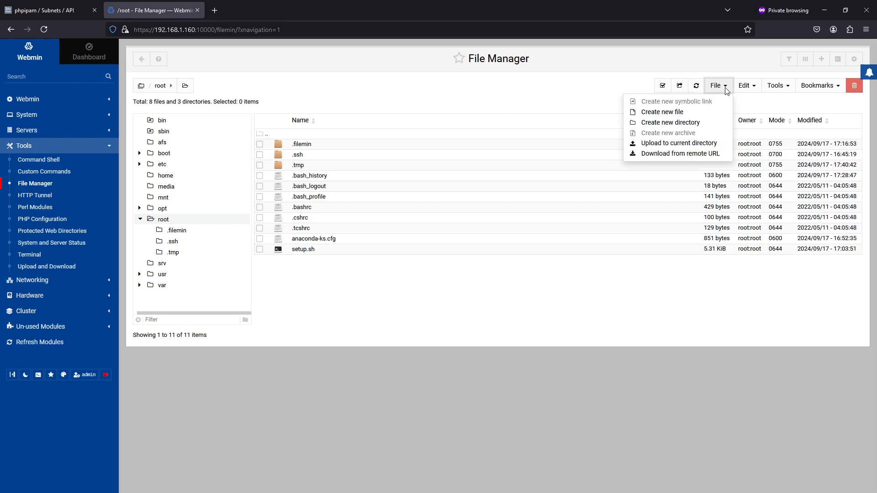
click(661, 112)
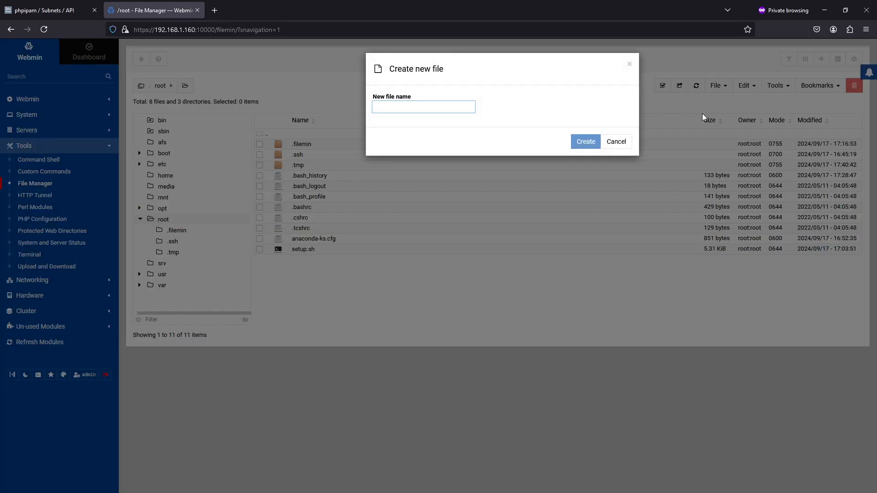
text(nmap.p)
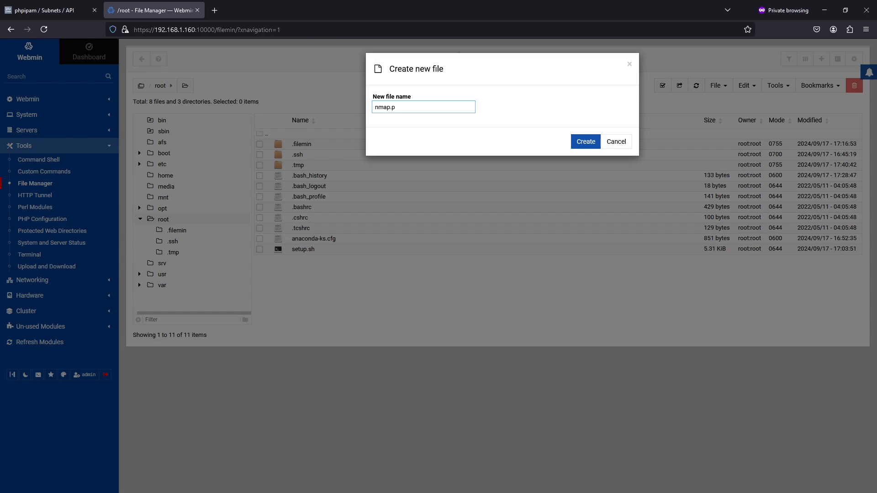
click(586, 141)
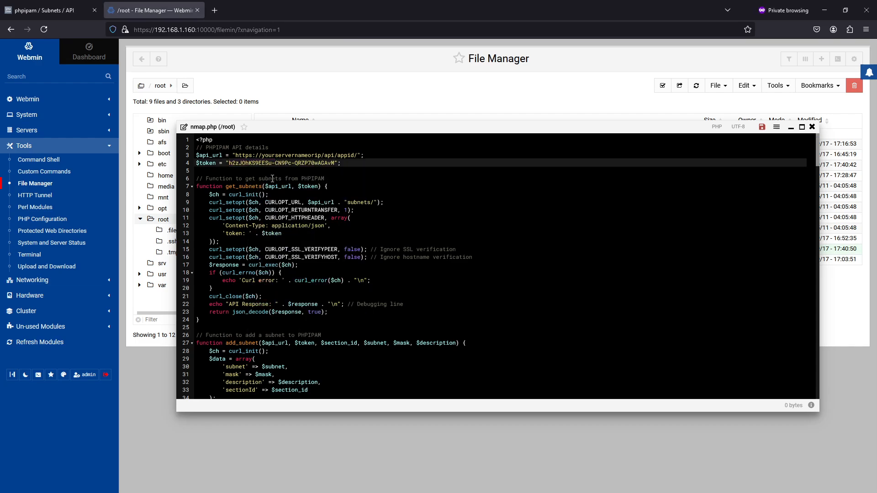
double_click(288, 155)
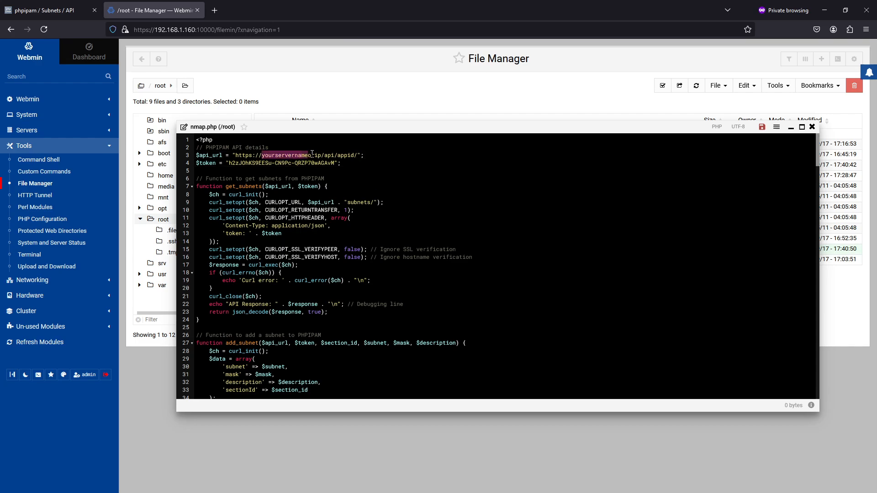
text(192)
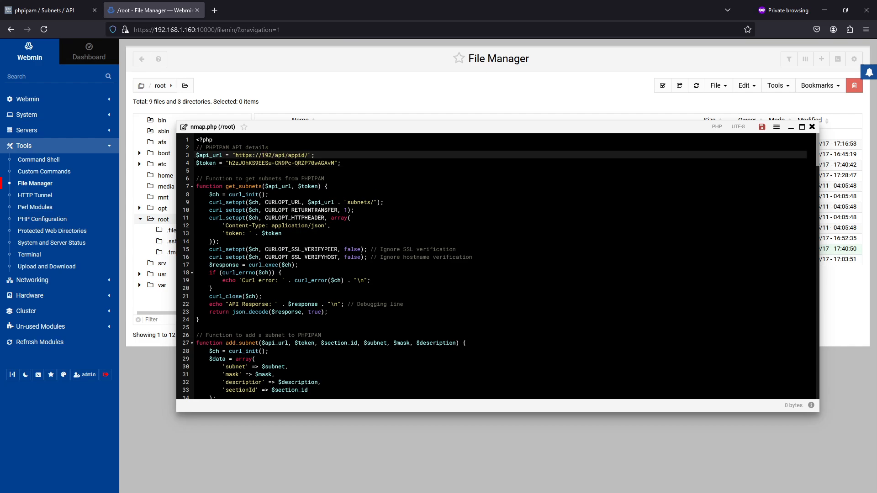
text(.168.1.160)
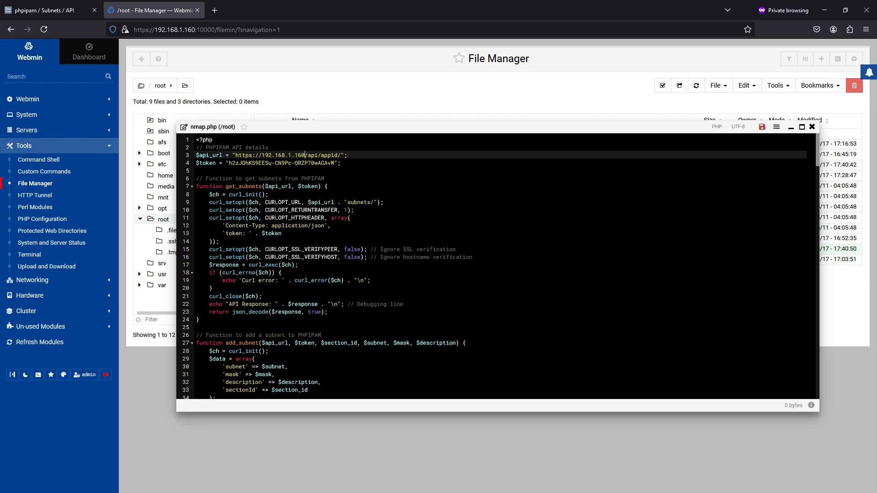
double_click(328, 155)
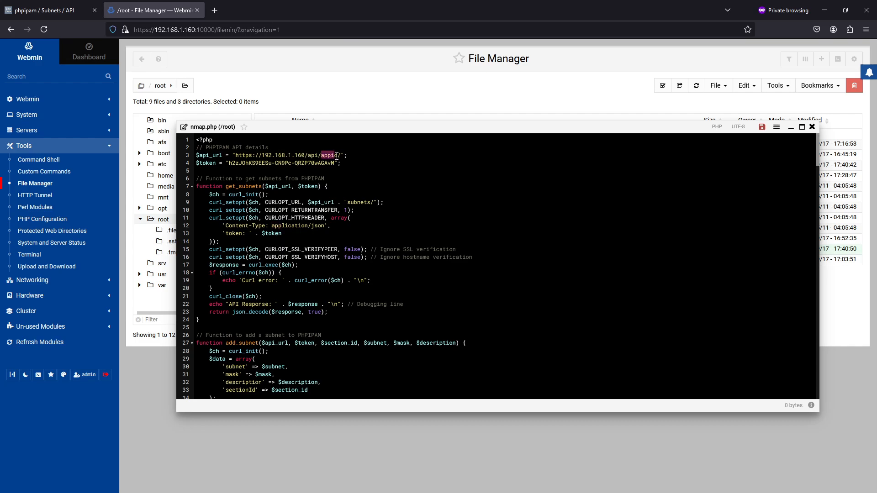
text(nmap123)
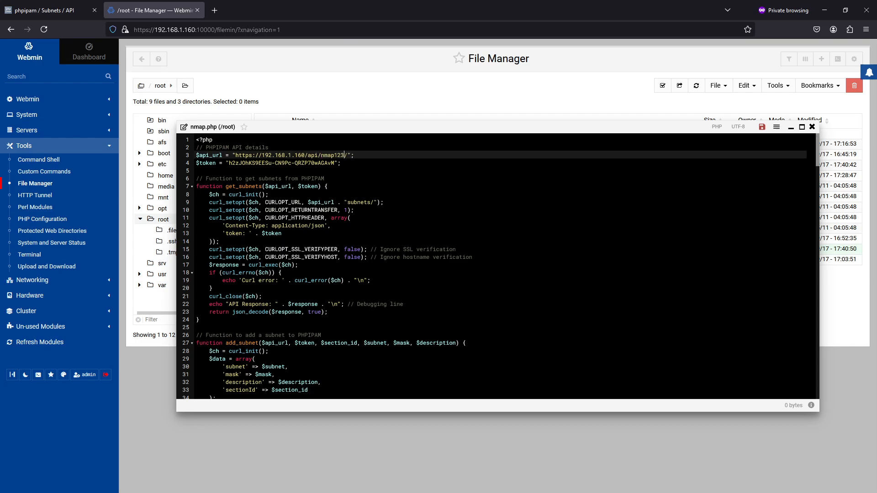
Step: Scroll through the subnet definitions and save nmap.php
scroll(down, 3)
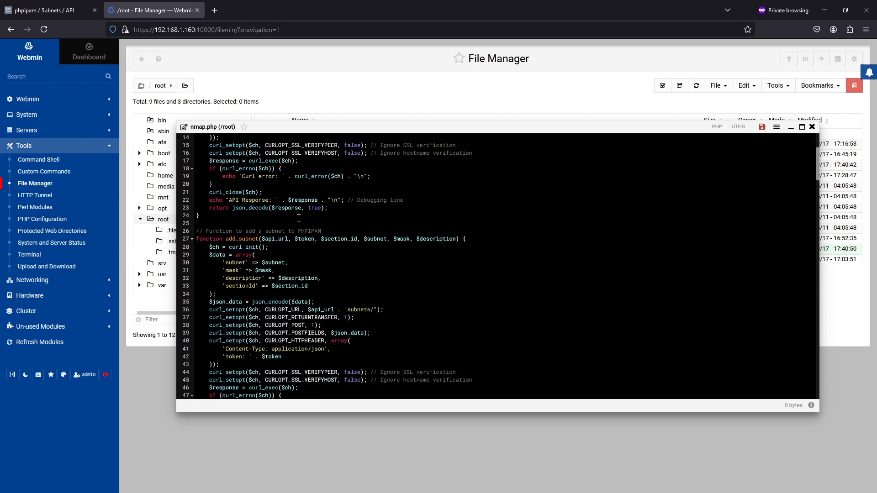
scroll(down, 3)
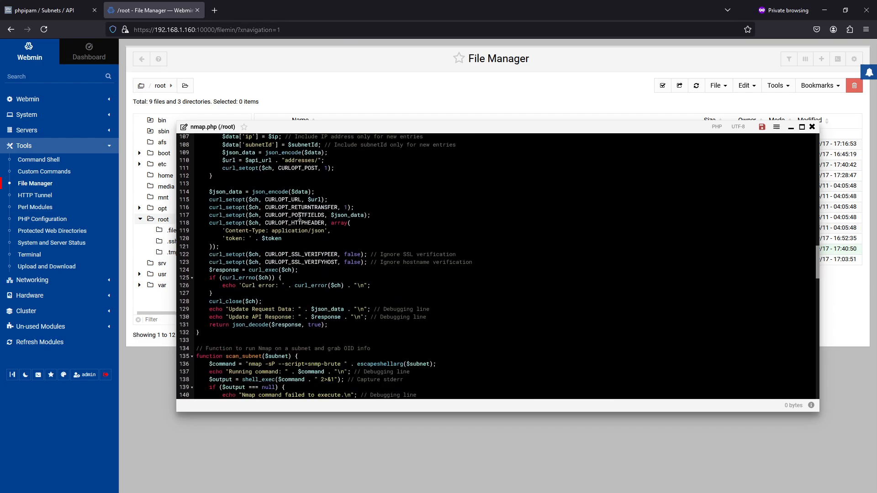
scroll(down, 3)
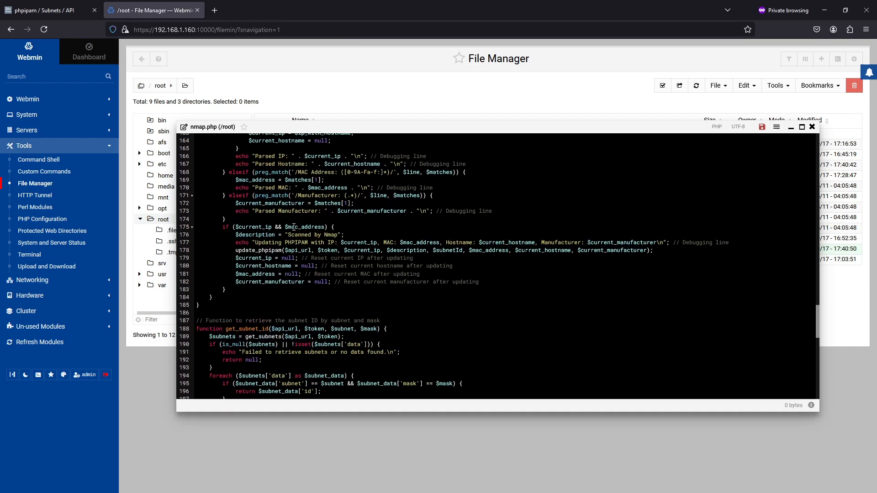
scroll(down, 3)
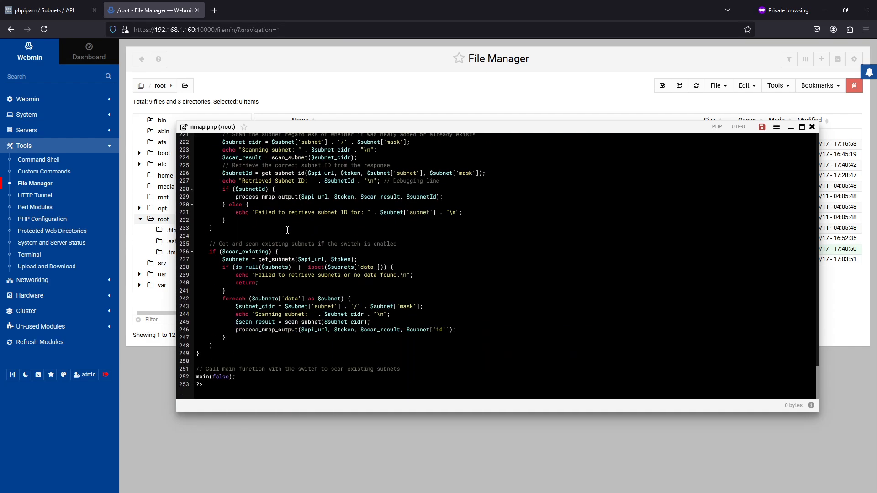
mouse_move(282, 240)
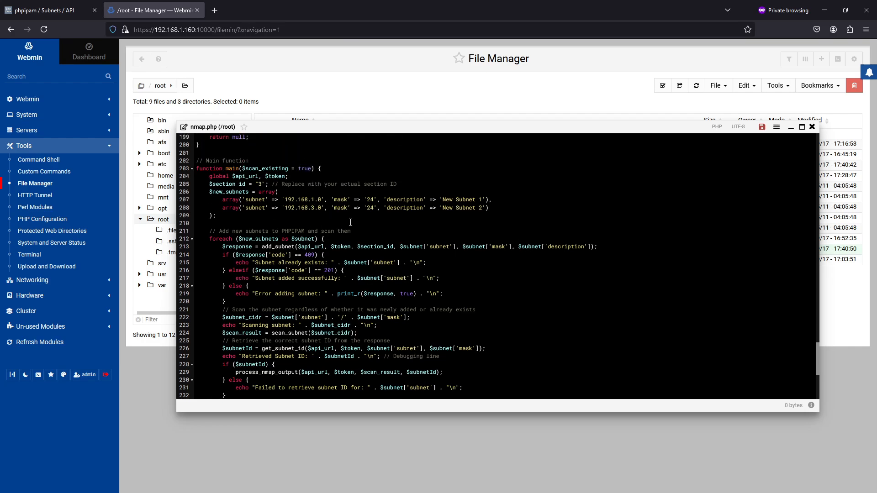
click(762, 127)
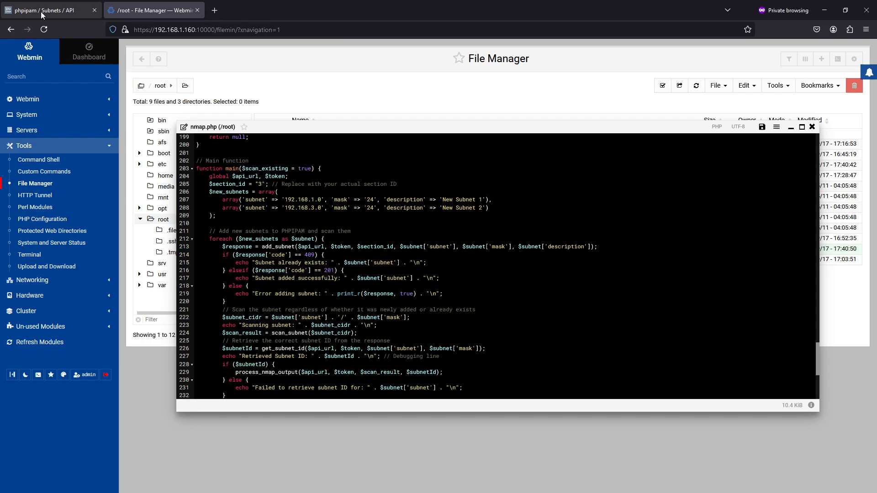
Step: Return to phpIPAM's still-empty API subnet list
click(55, 10)
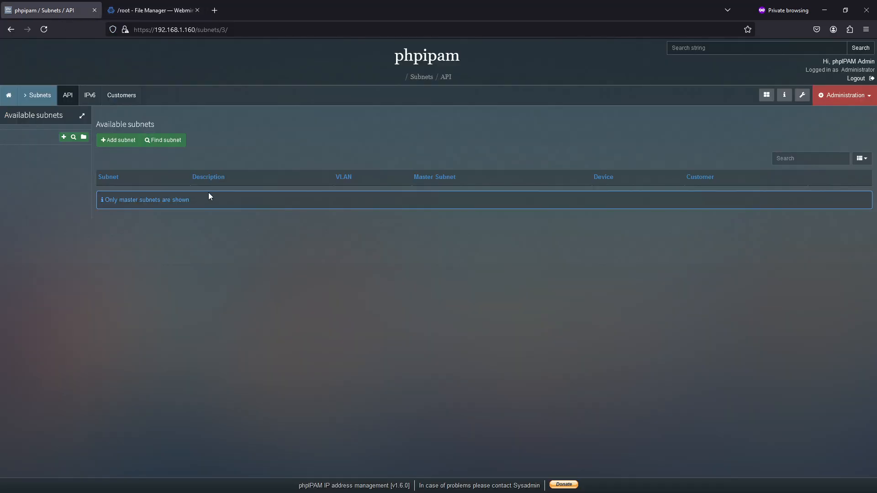
mouse_move(90, 95)
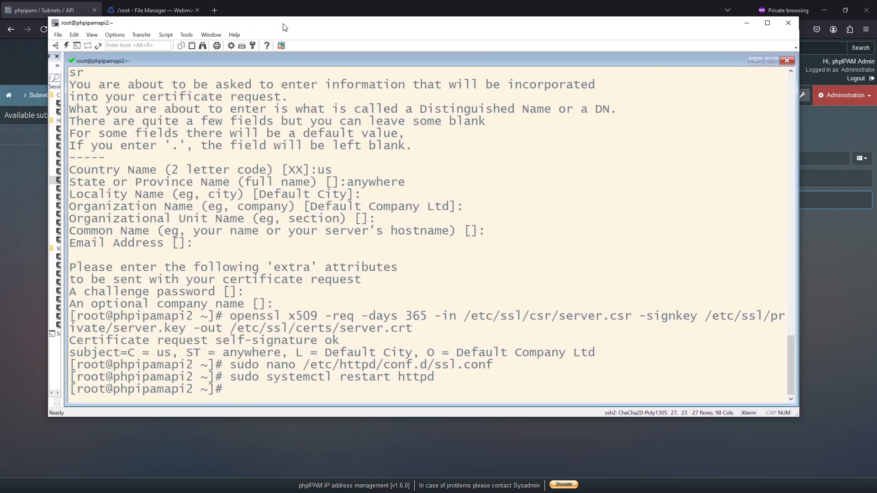
Step: Change to /root, list it with ls -la, and enter sudo php nmap.php
text(cd /rp)
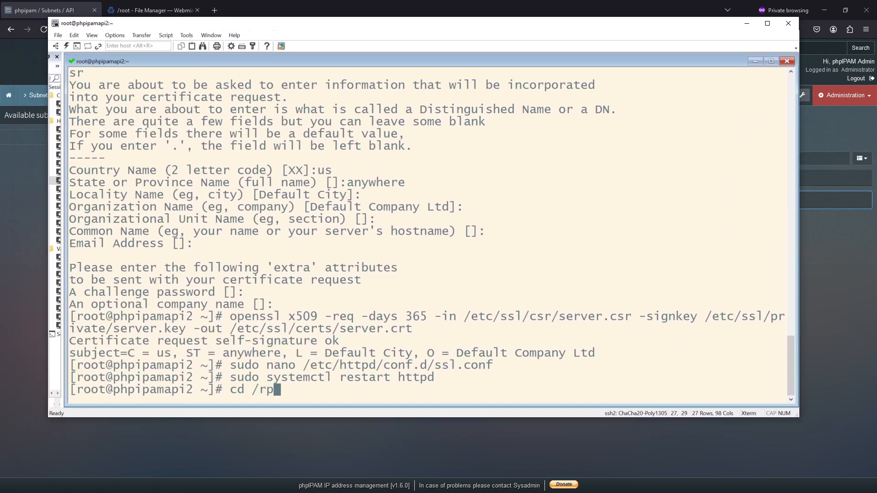
text(oot)
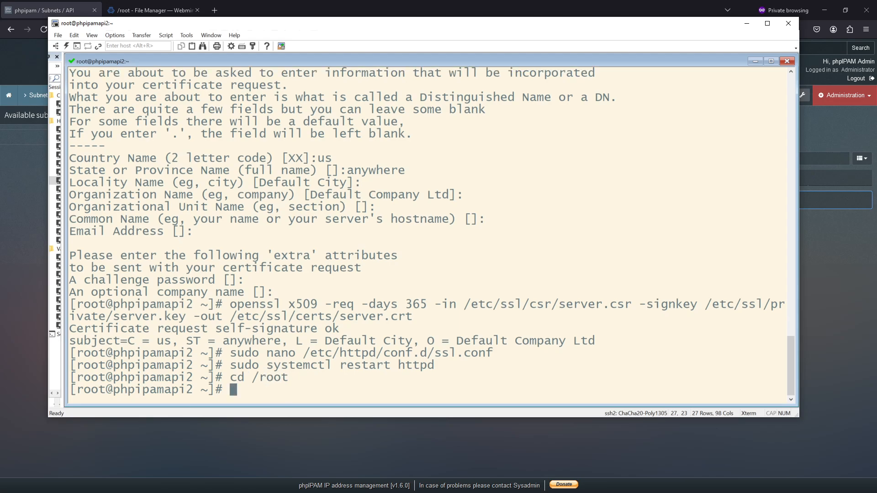
text(ls -la)
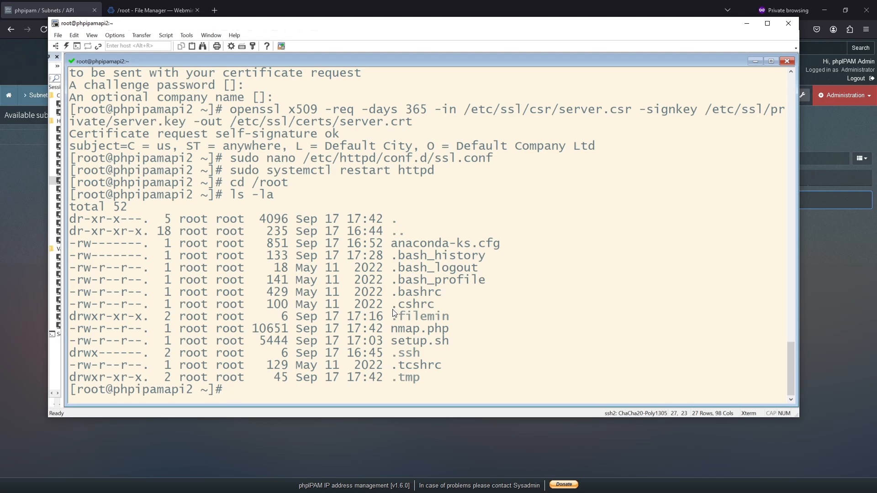
text(sudo)
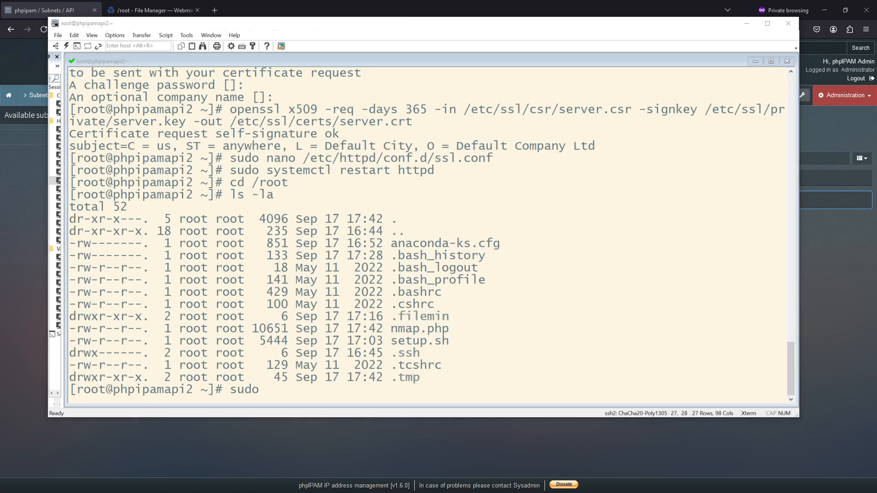
mouse_move(442, 311)
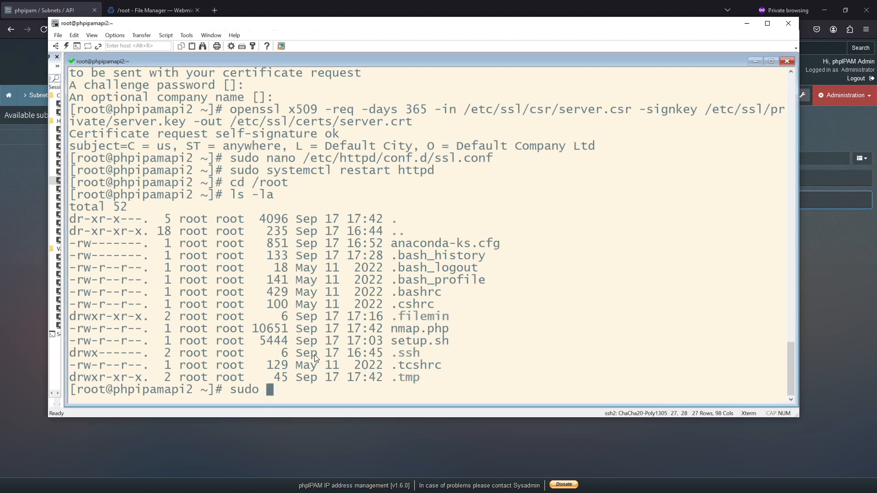
mouse_move(391, 333)
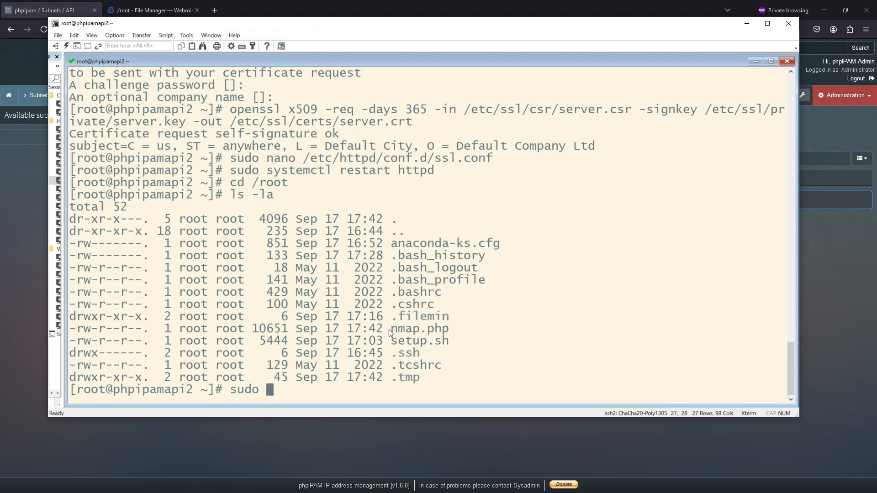
text(php nmap.php)
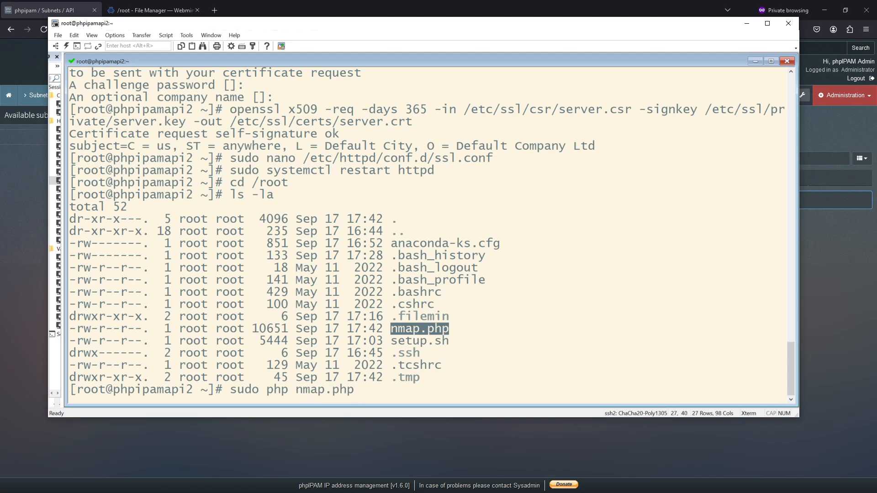
mouse_move(348, 393)
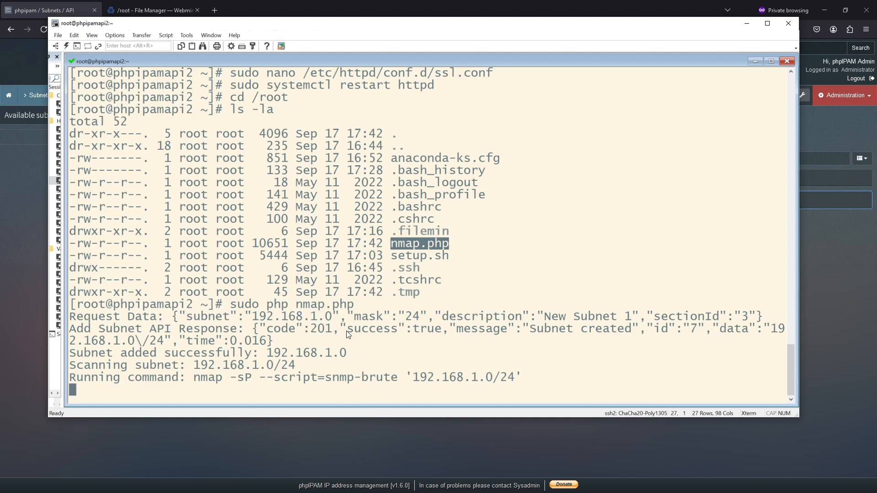
mouse_move(227, 392)
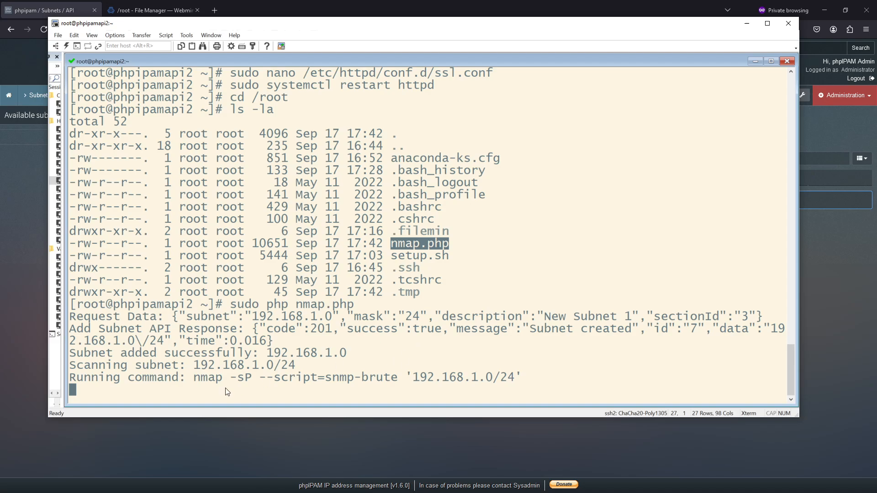
mouse_move(199, 370)
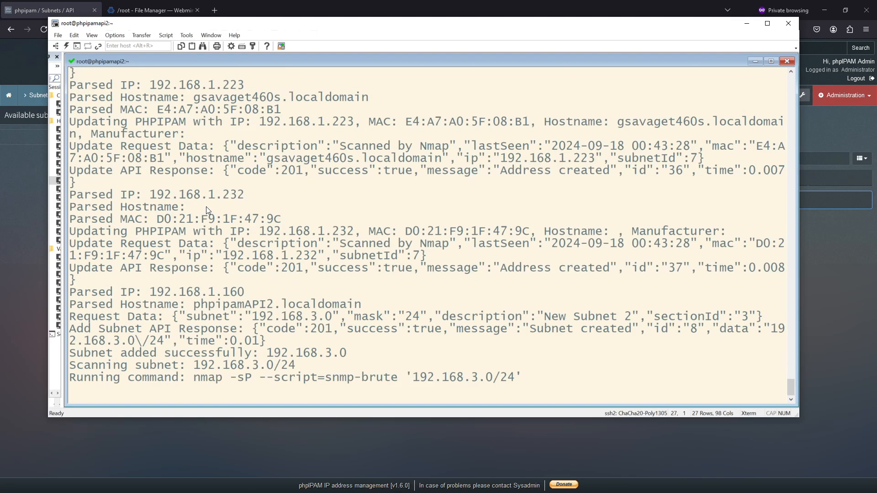
mouse_move(267, 29)
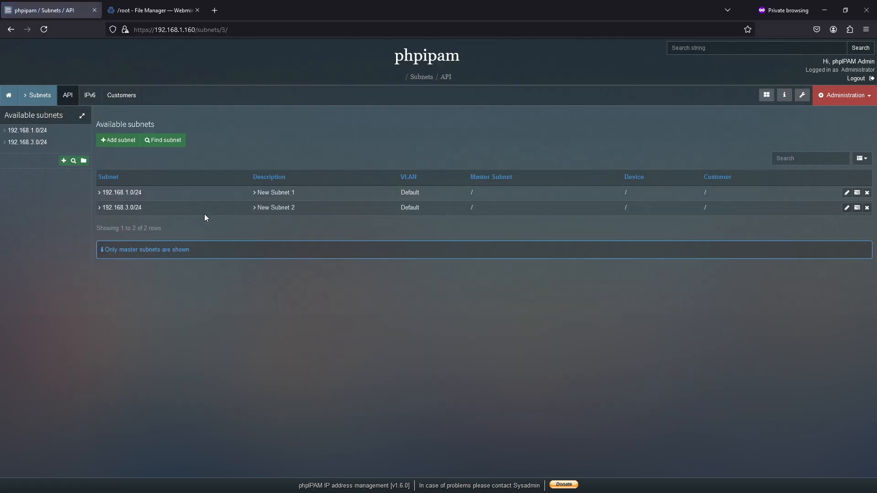
mouse_move(138, 203)
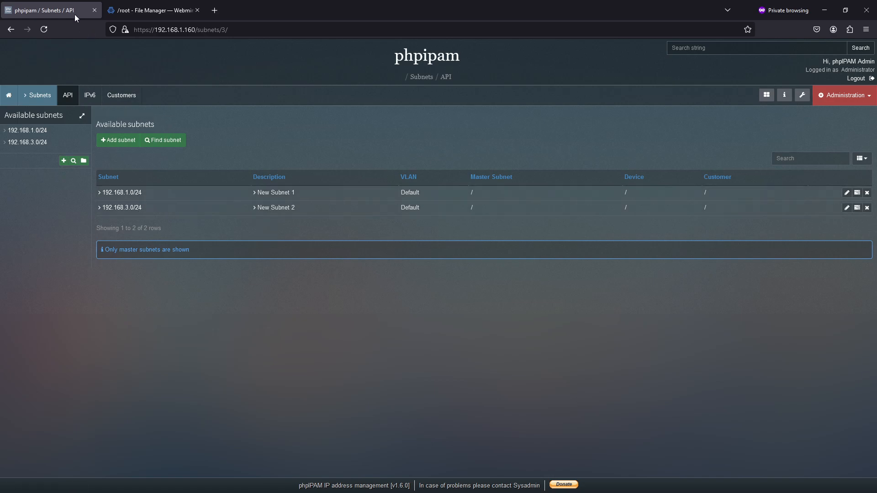
Step: Compare the new phpIPAM subnets with nmap.php in Webmin, then return to phpIPAM
click(151, 10)
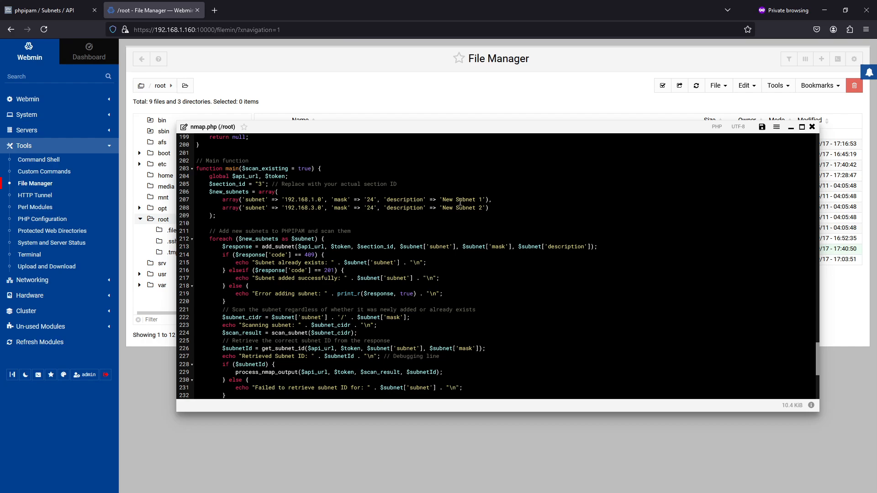
click(50, 10)
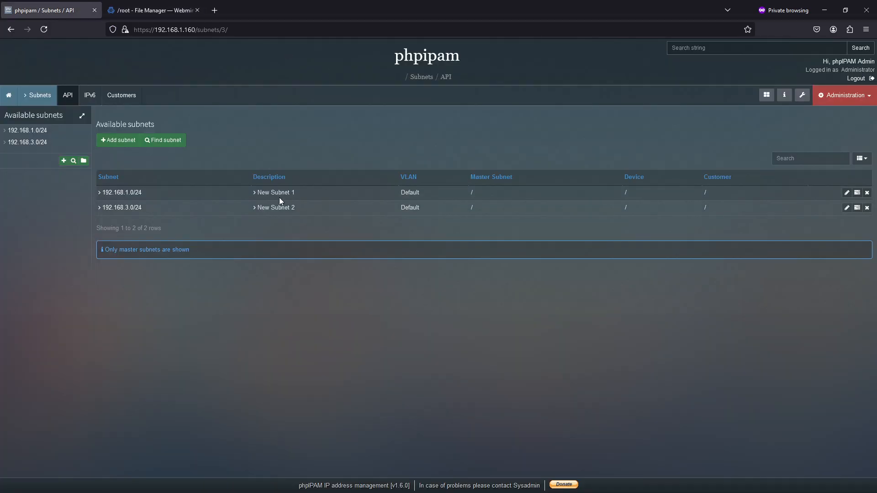
Step: Open subnet 192.168.1.0/24 and scroll to its addresses described as Scanned by Nmap
click(122, 192)
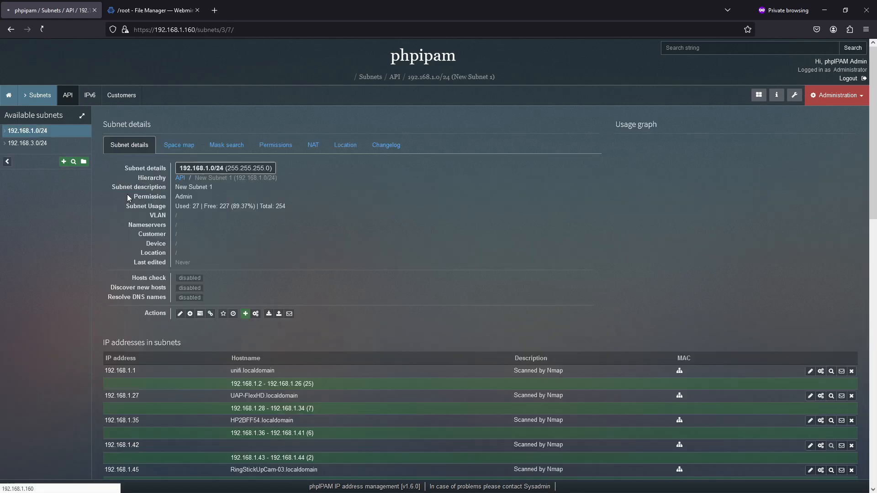
scroll(down, 3)
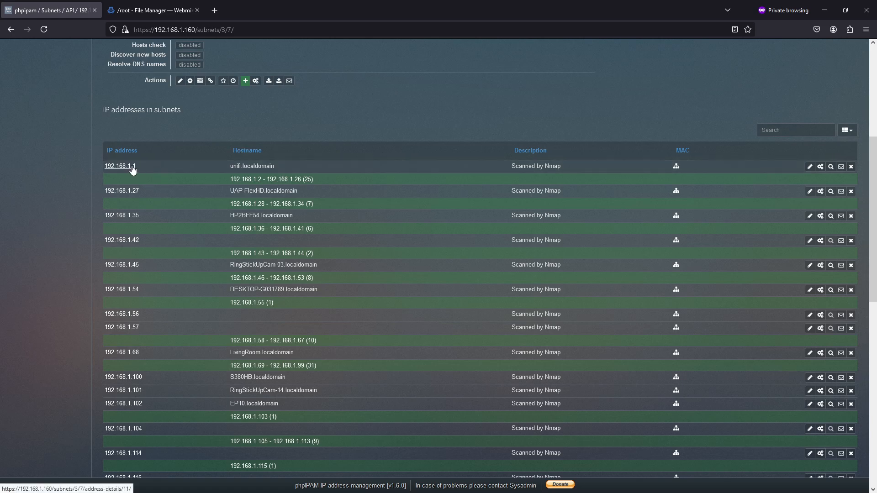
mouse_move(269, 192)
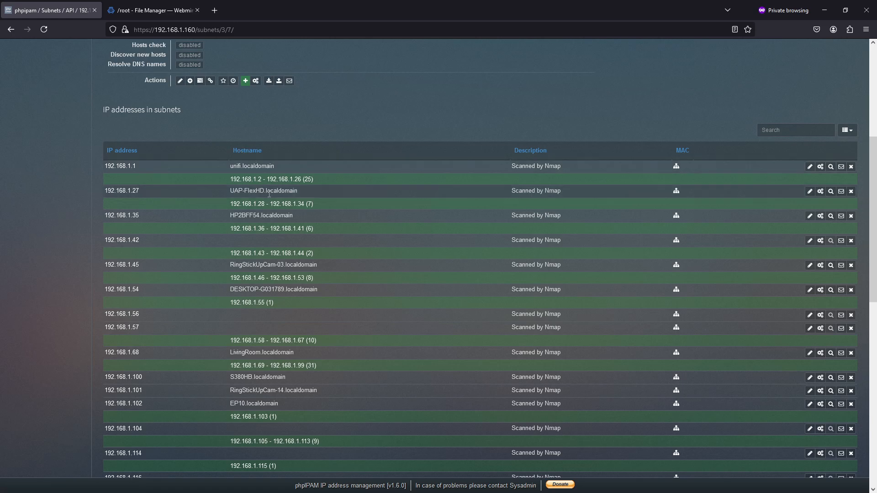
mouse_move(545, 192)
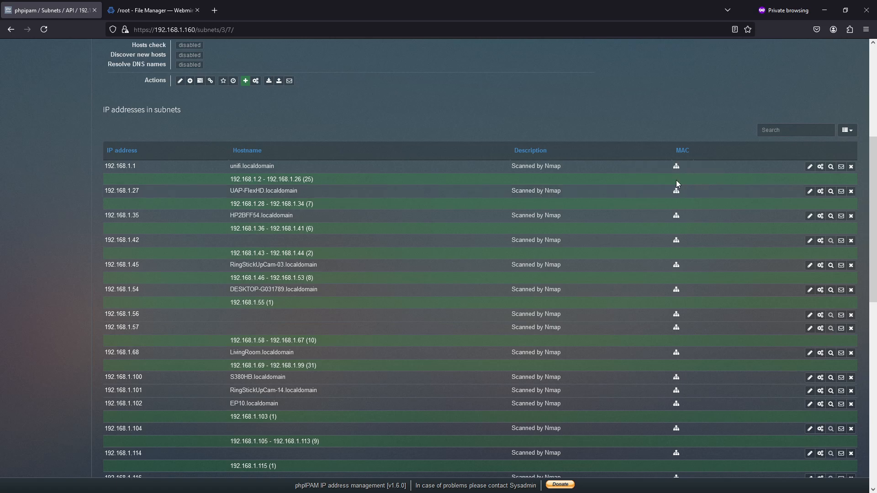
mouse_move(642, 247)
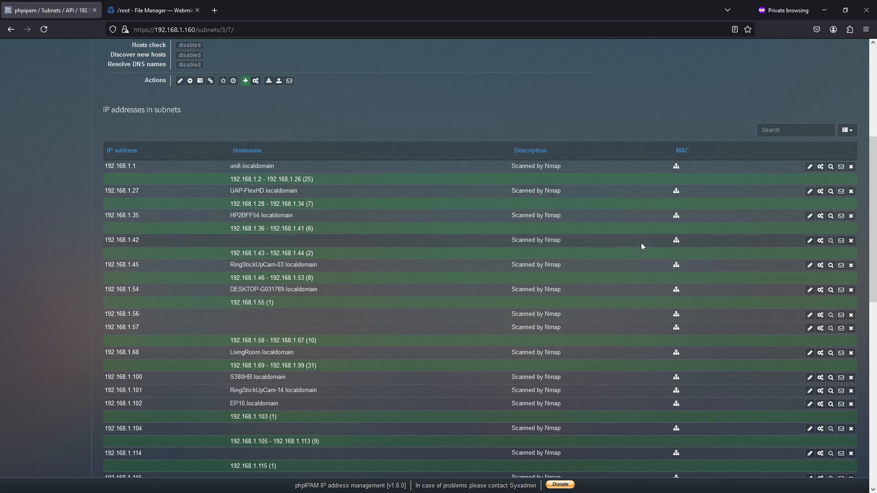
mouse_move(461, 221)
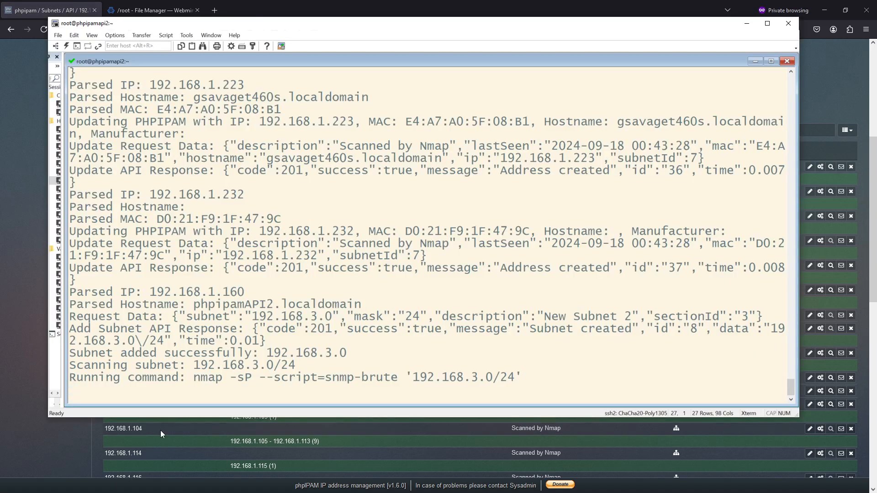
mouse_move(492, 391)
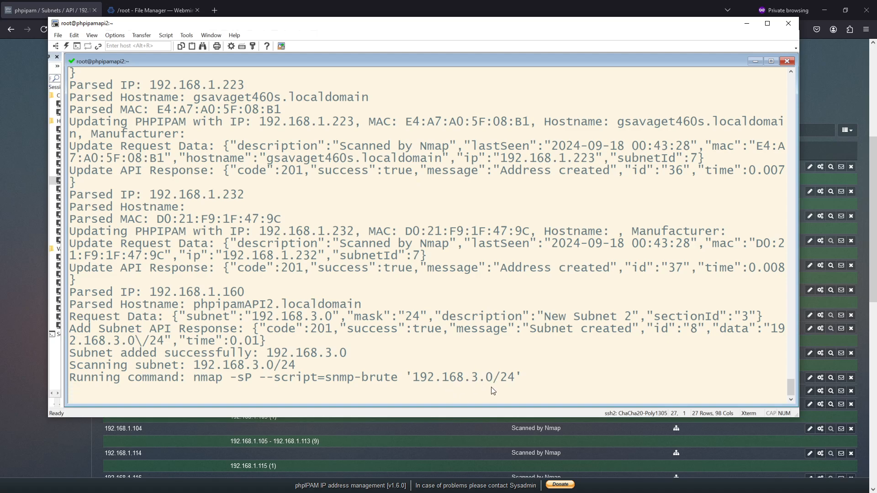
mouse_move(477, 381)
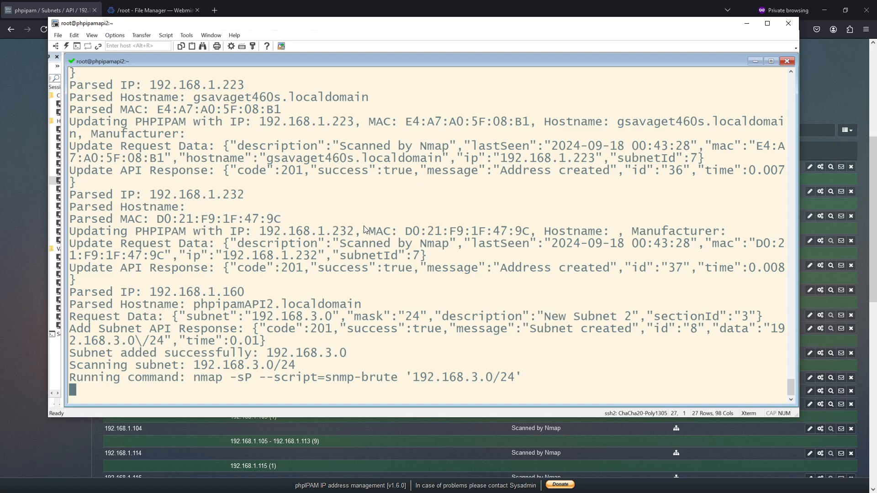
mouse_move(390, 216)
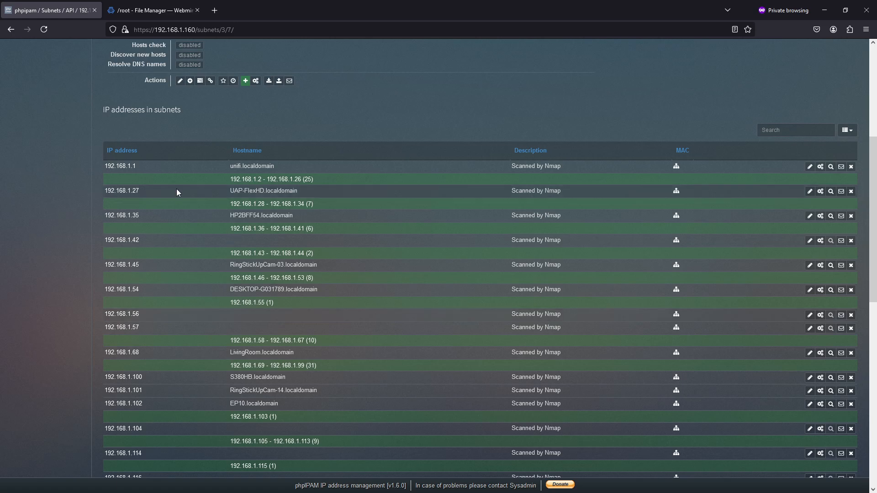
mouse_move(610, 159)
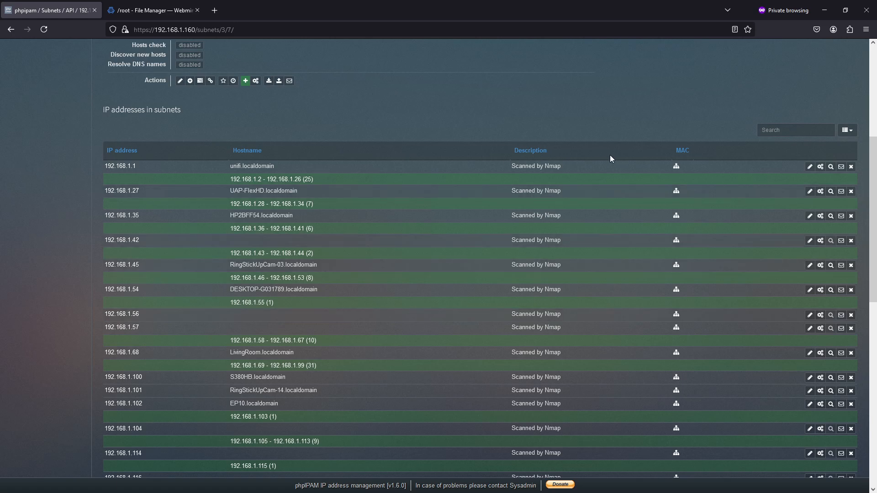
mouse_move(100, 383)
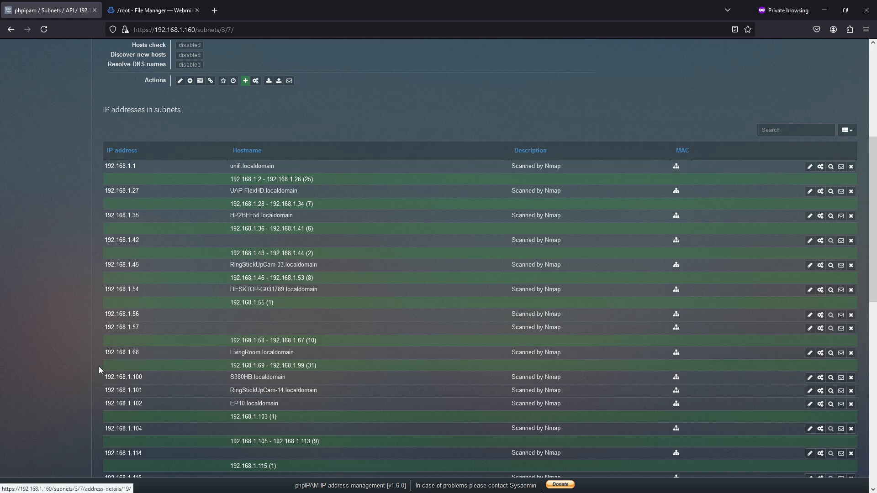
mouse_move(72, 377)
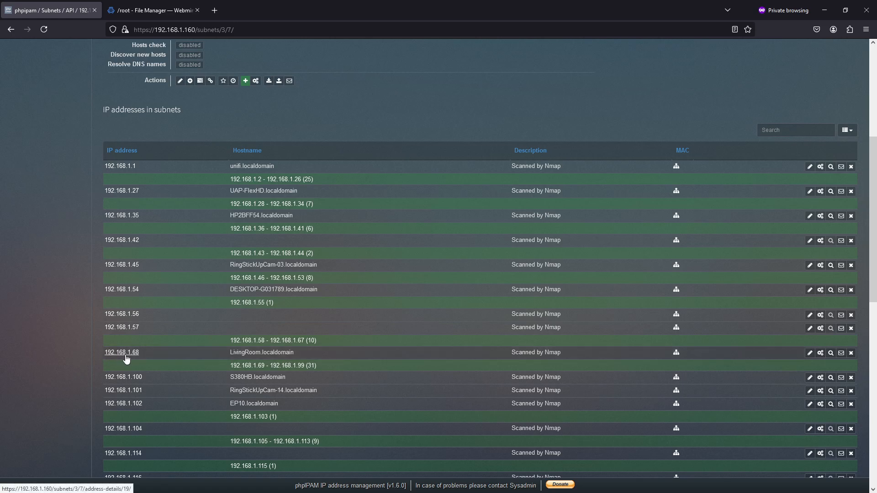
mouse_move(329, 59)
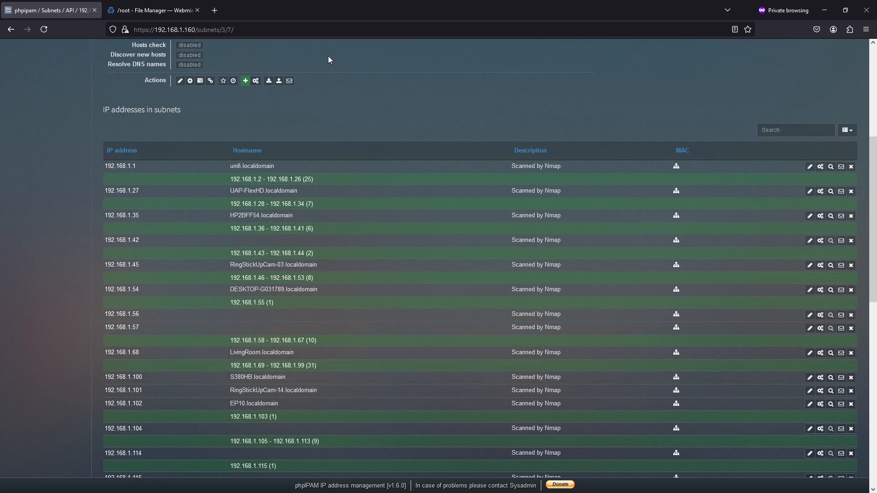